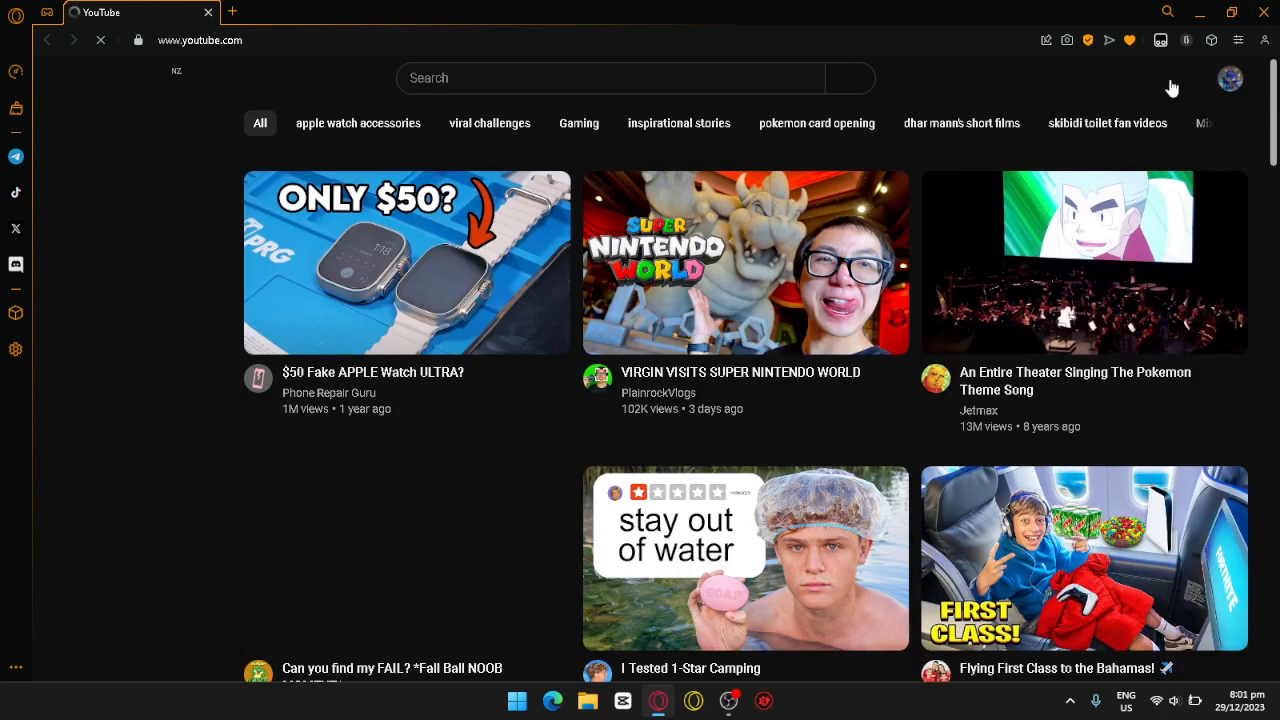
Step: Open the account menu and list the other signed-in accounts to switch to
left_click(1230, 79)
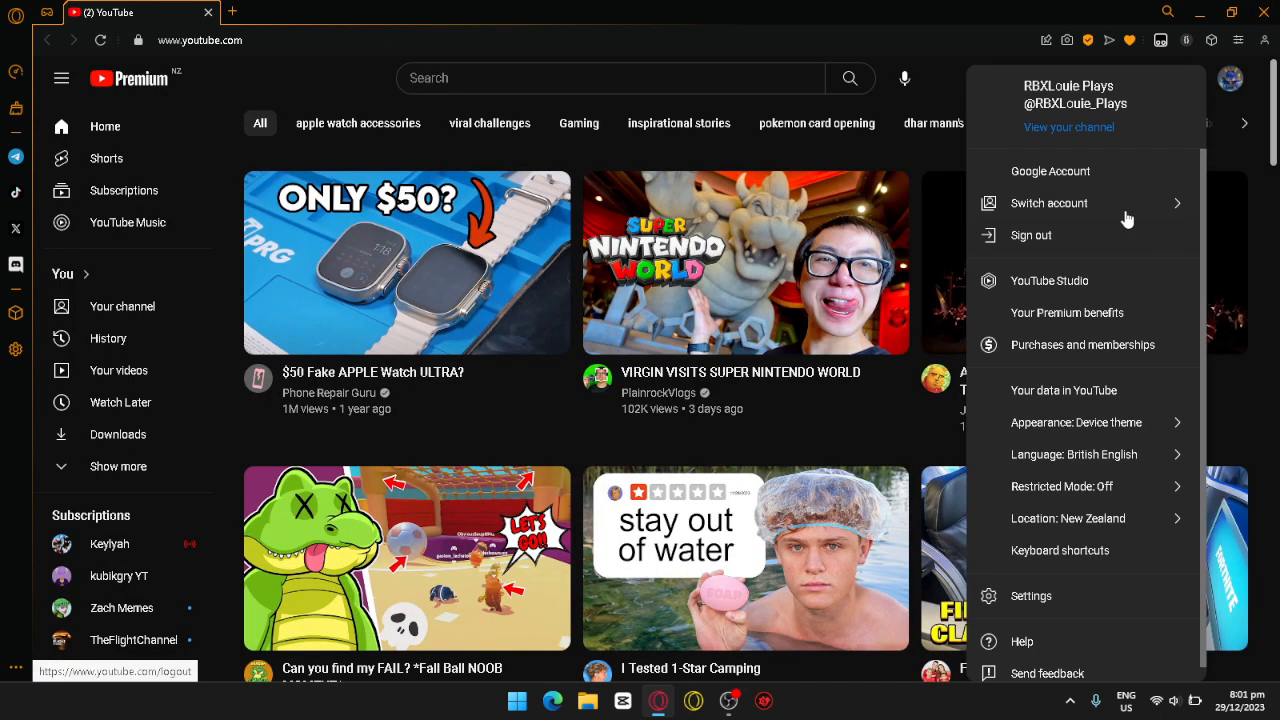
left_click(1049, 203)
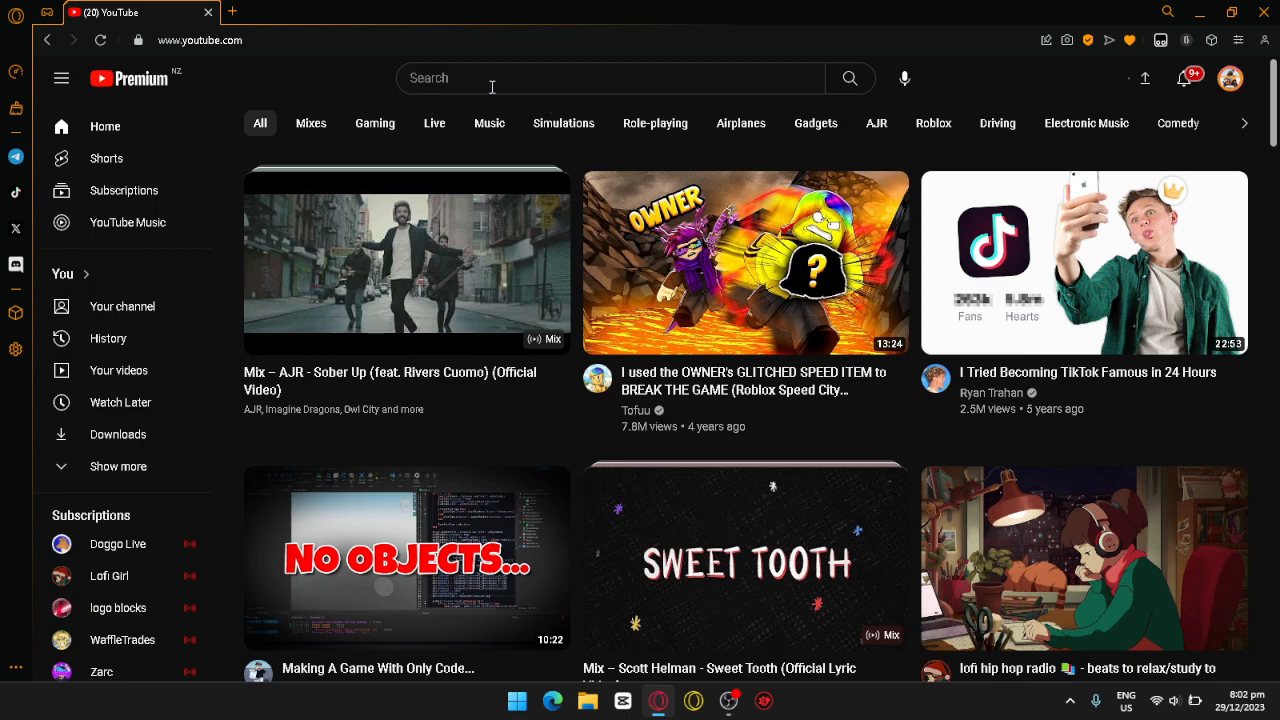
Step: Search YouTube for 'e scoot' and filter the results to channels only
left_click(610, 78)
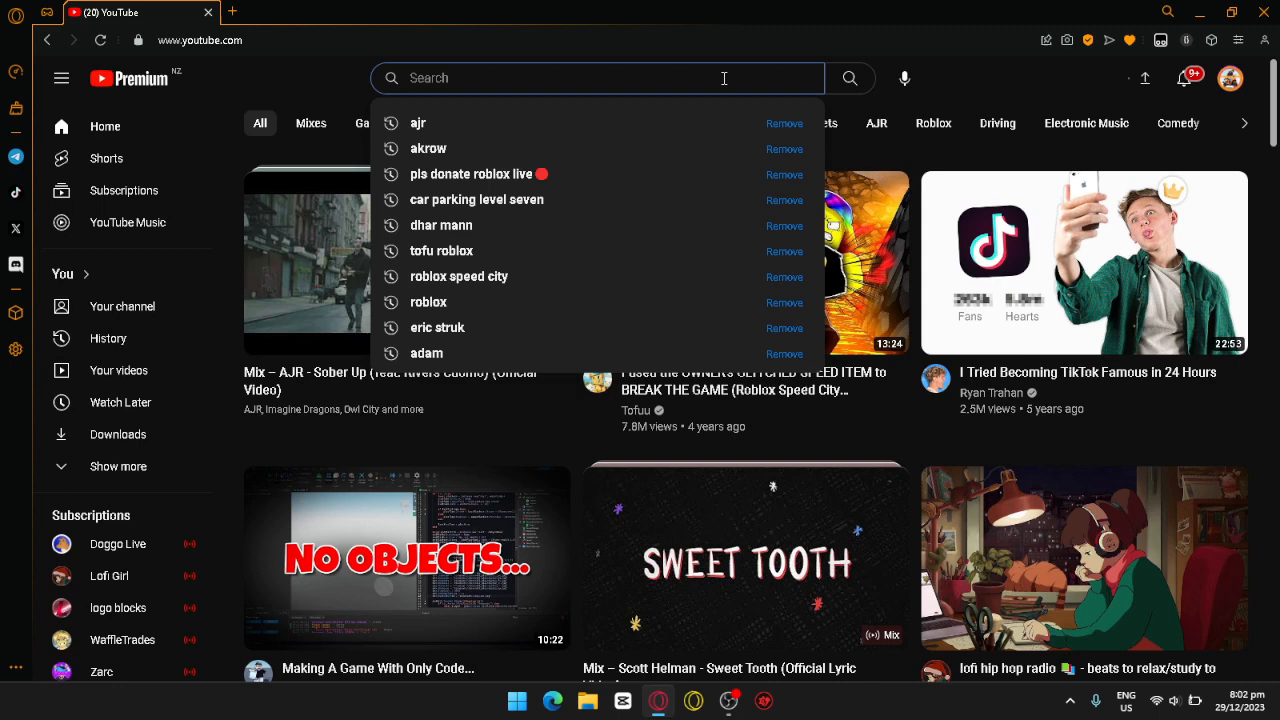
type("e scooters")
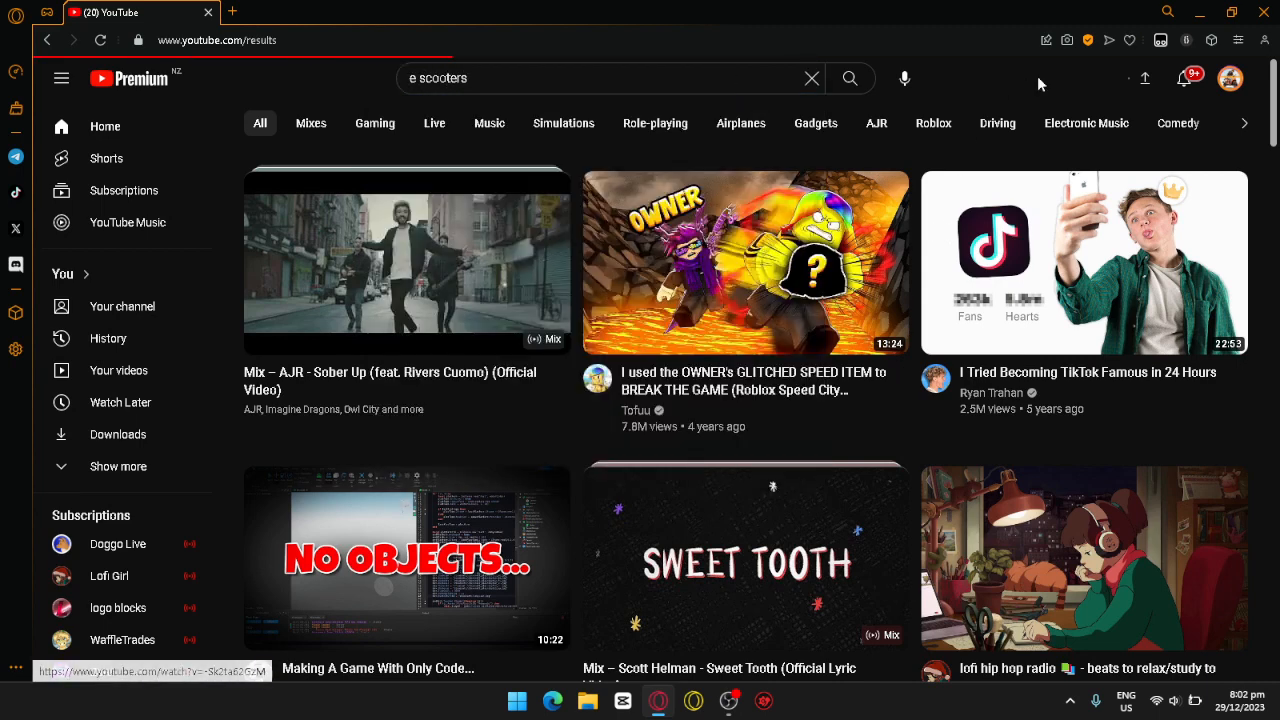
left_click(1136, 123)
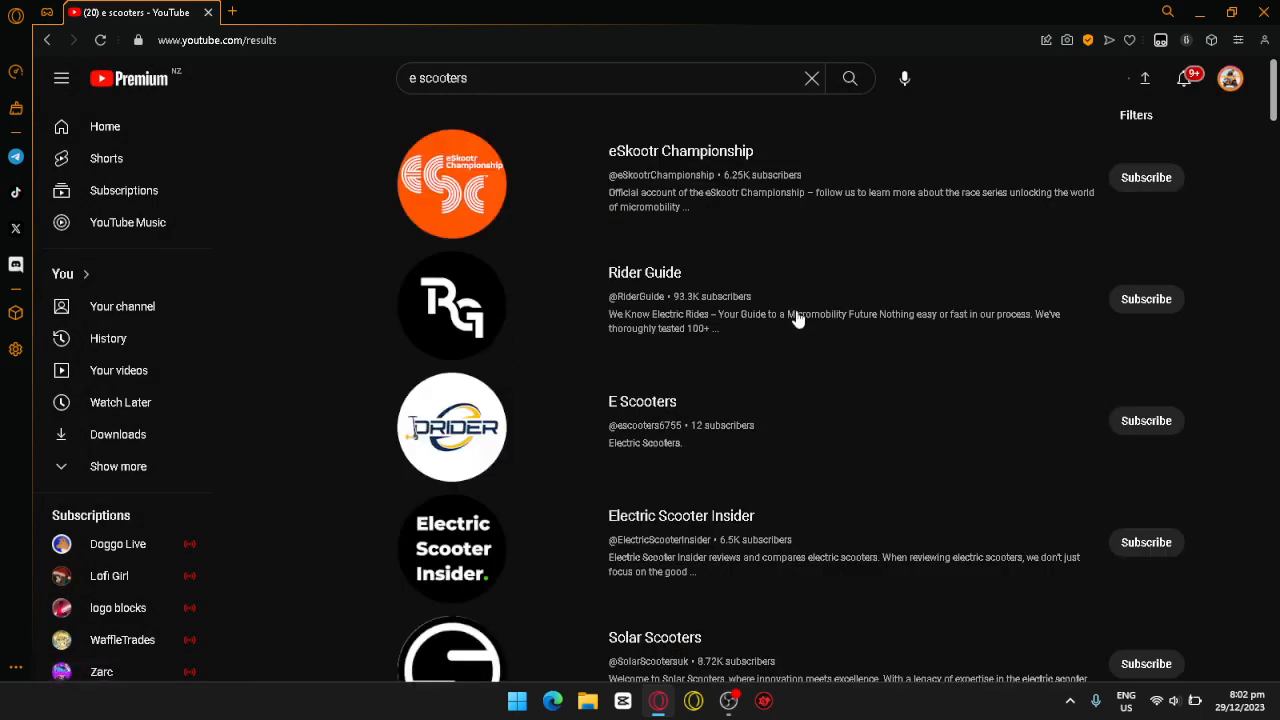
scroll("down", 3)
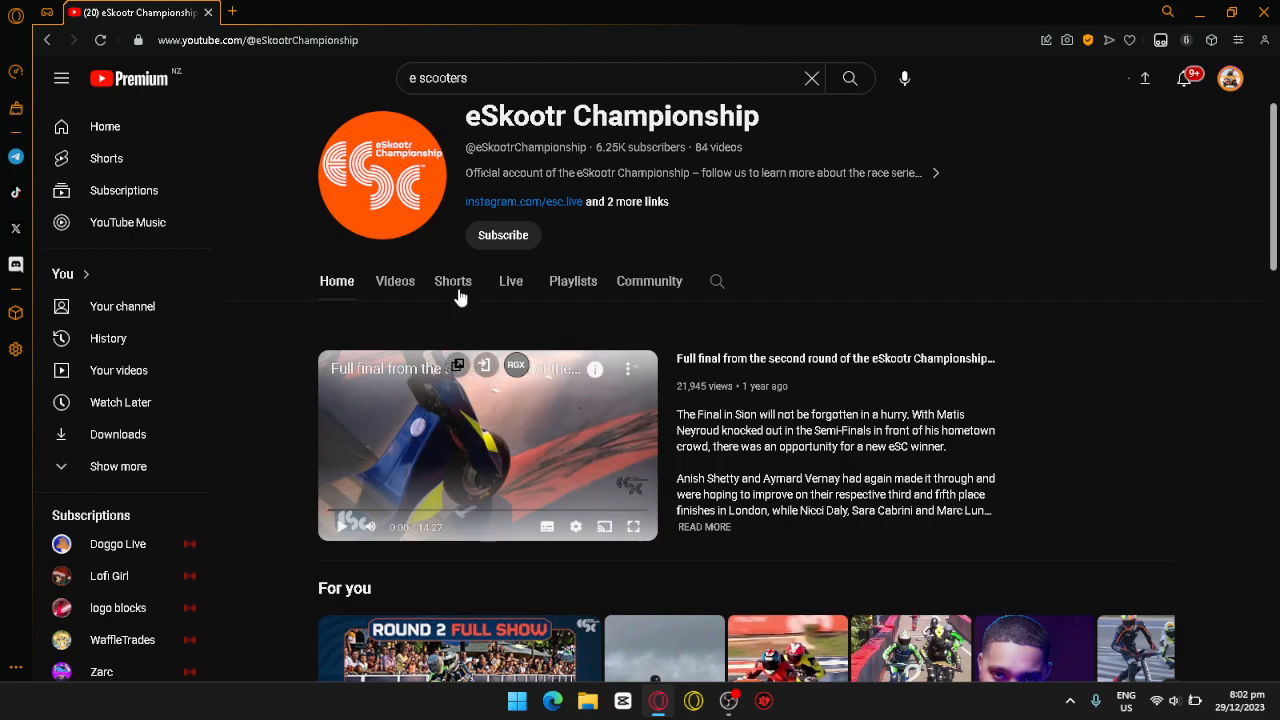
mouse_move(420, 317)
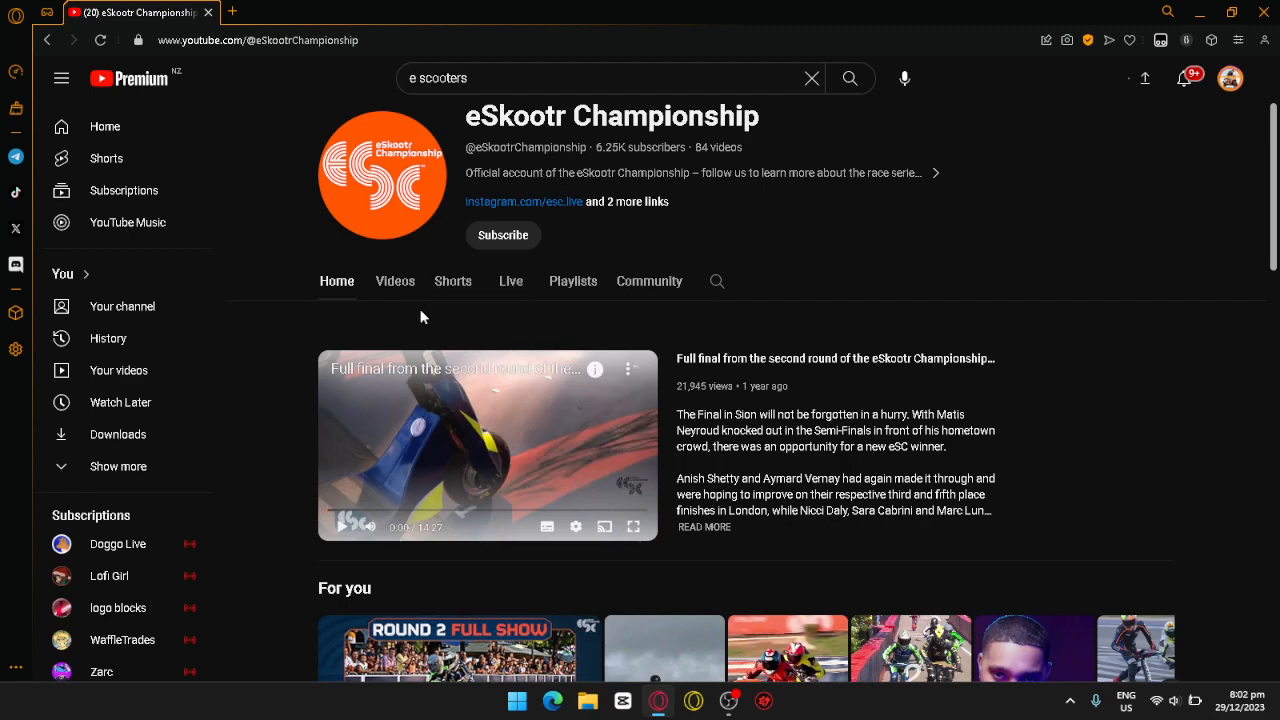
Step: Show the eSkootr Championship channel's uploaded videos sorted by popularity
left_click(394, 281)
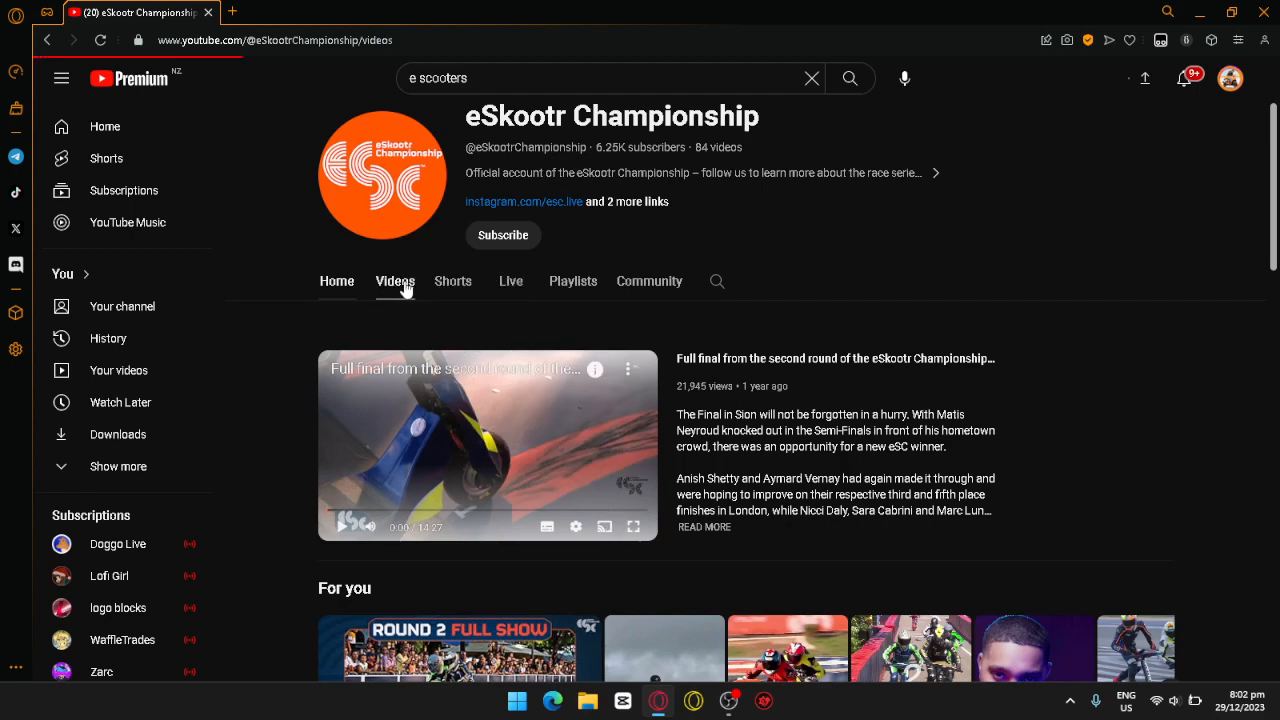
left_click(394, 281)
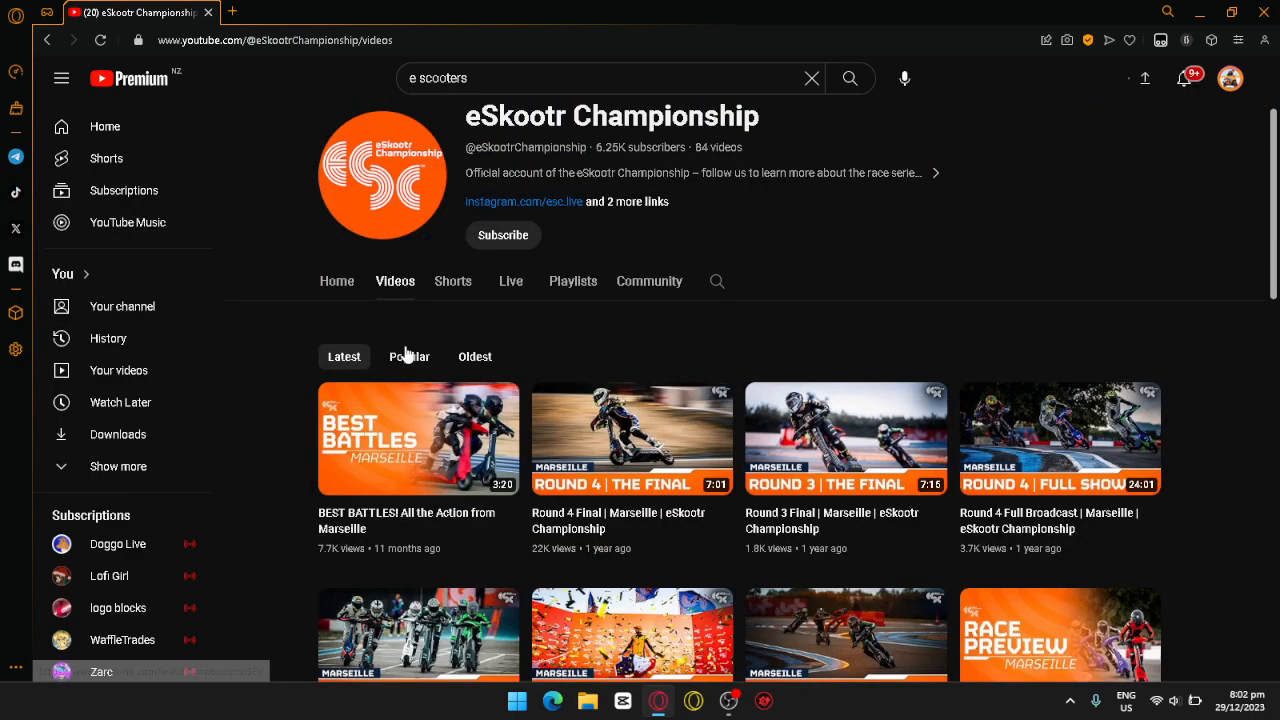
left_click(409, 356)
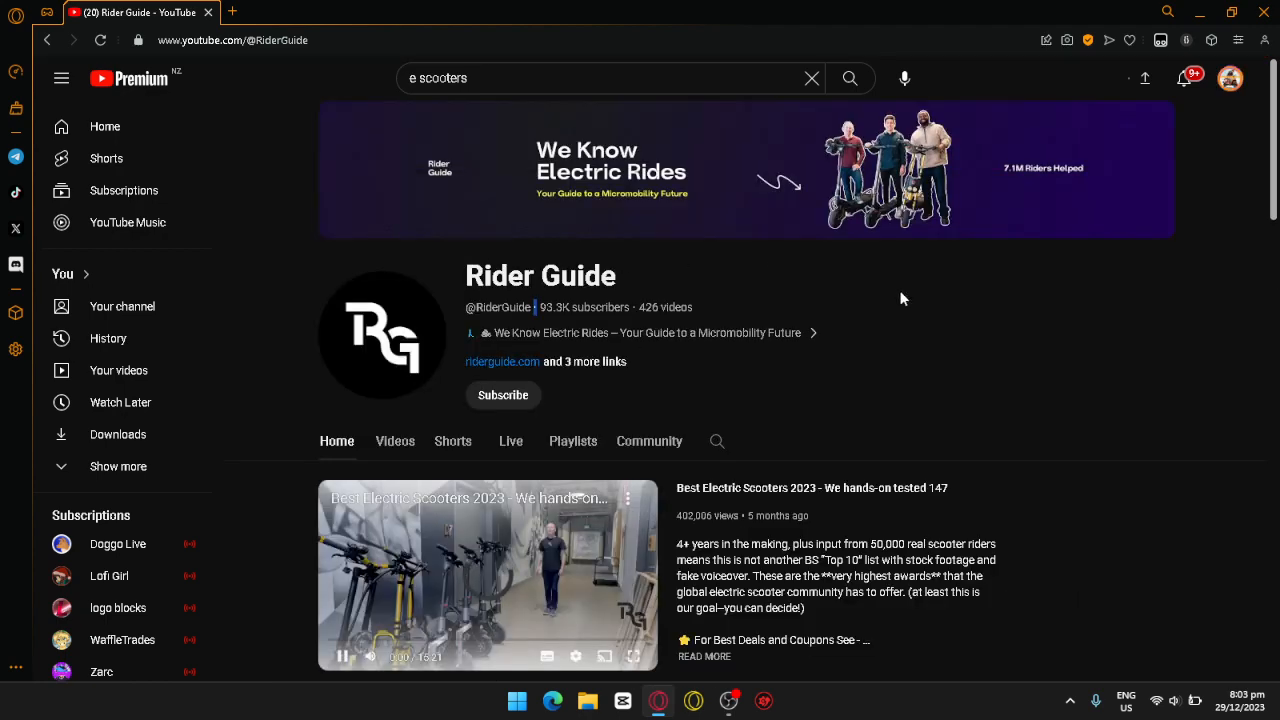
mouse_move(453, 557)
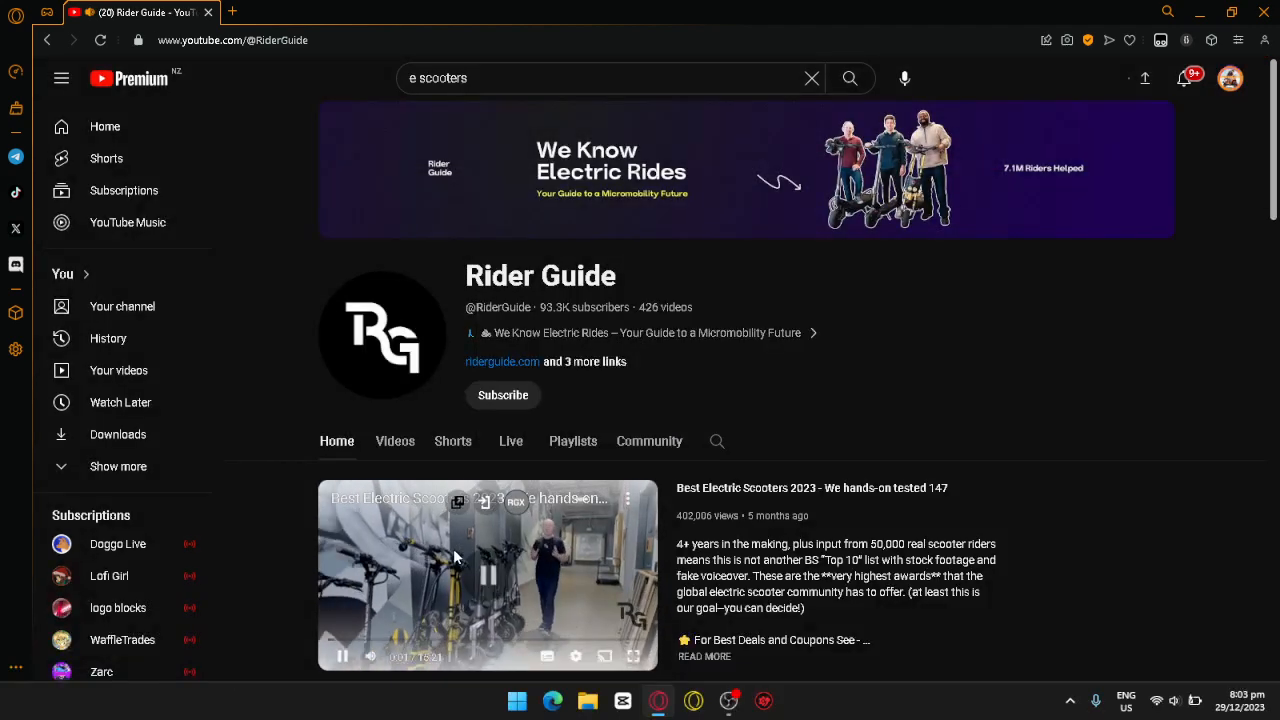
Step: Pause Rider Guide's trailer, scroll through its videos, and close its channel details
left_click(487, 574)
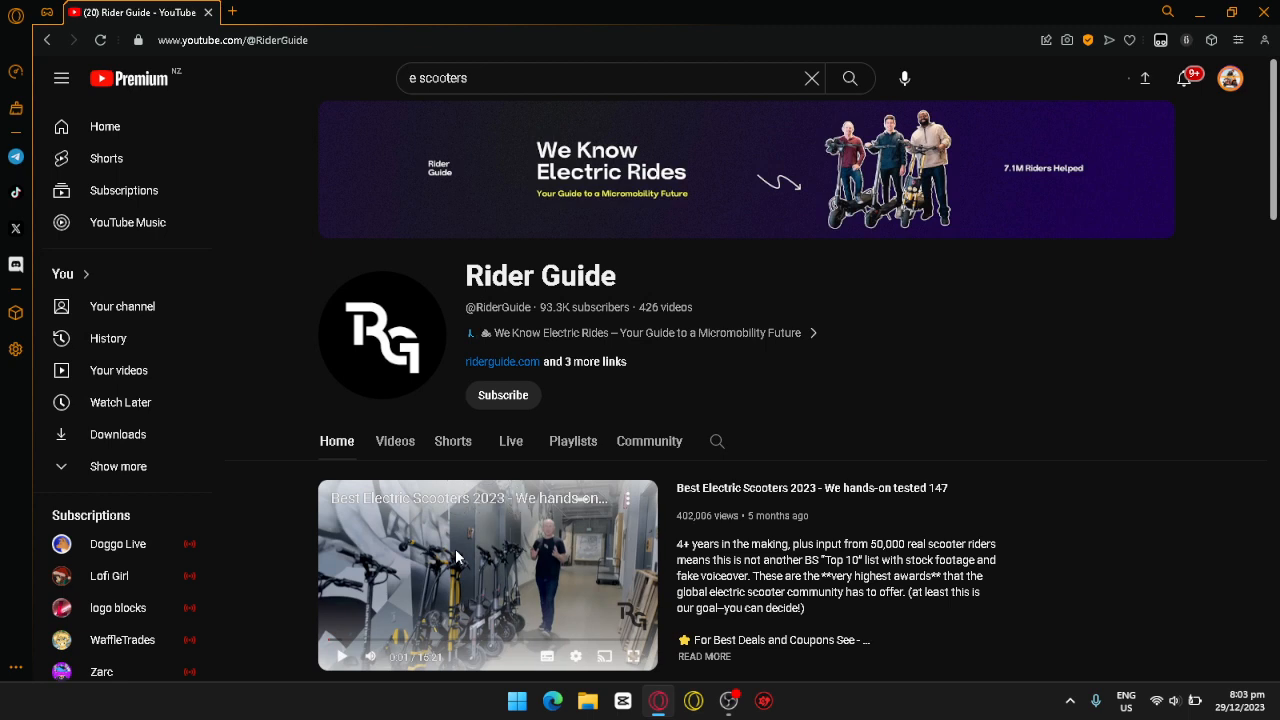
scroll("down", 3)
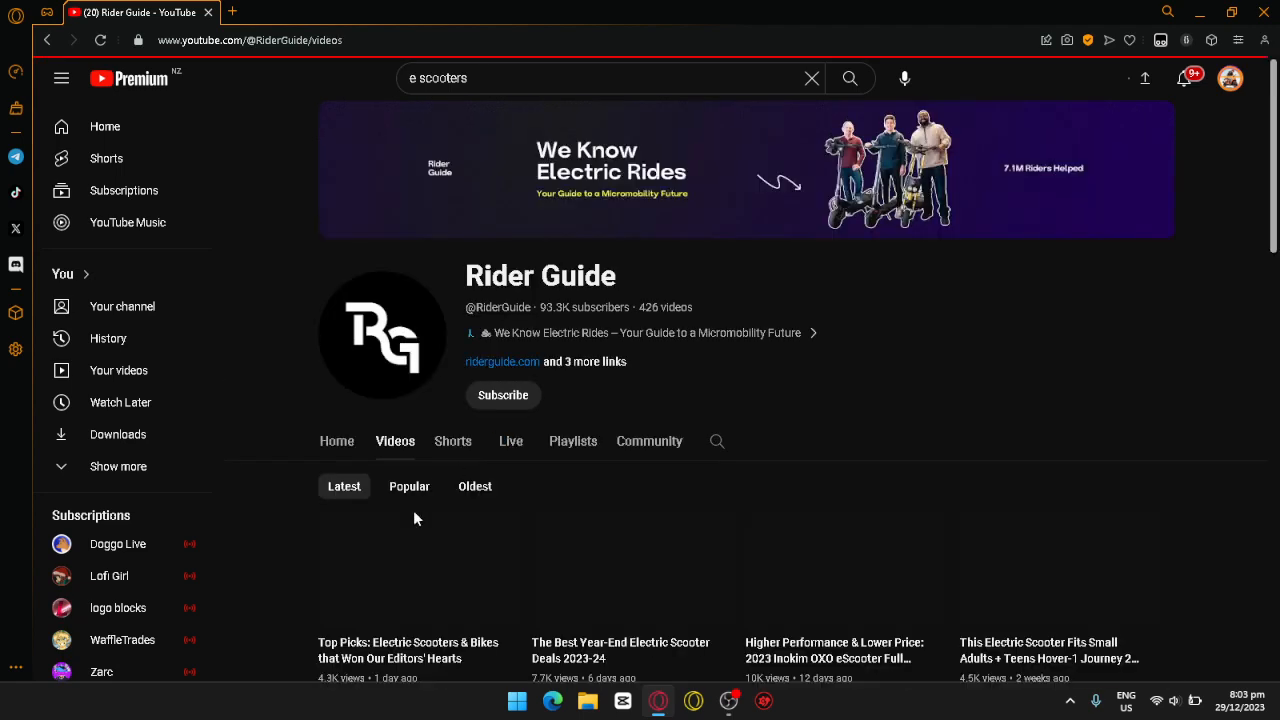
scroll("down", 3)
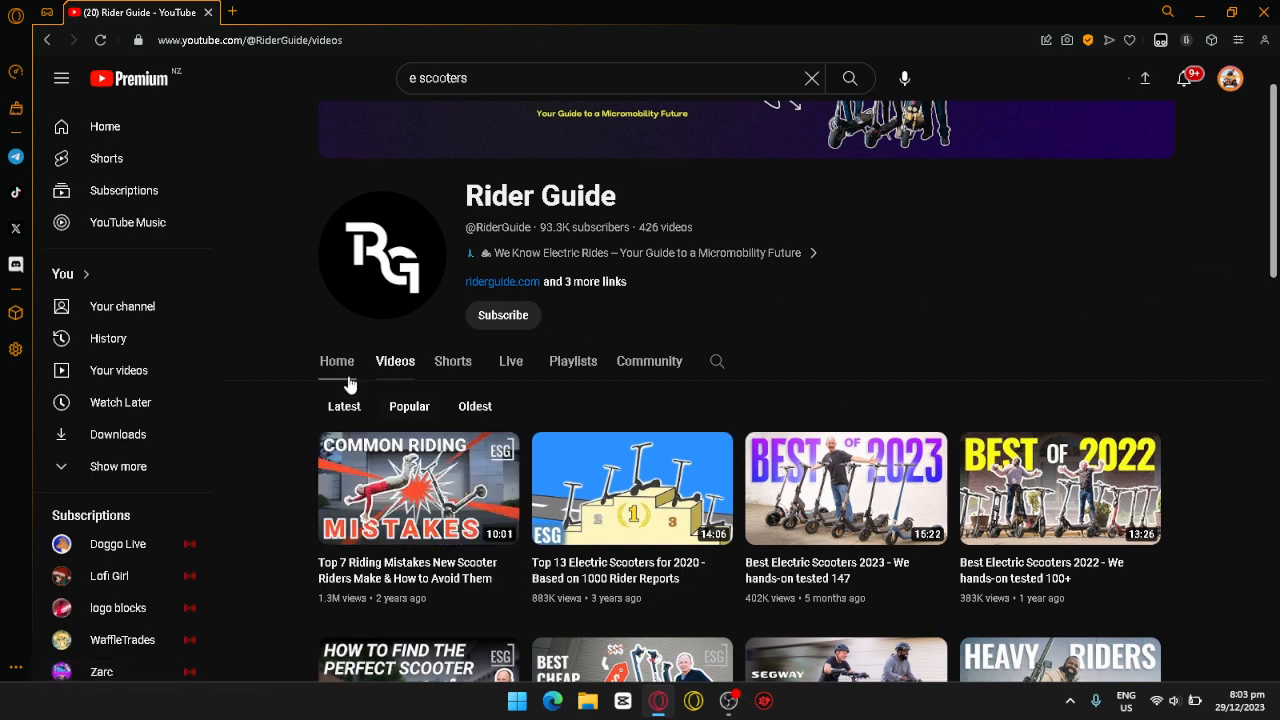
mouse_move(695, 390)
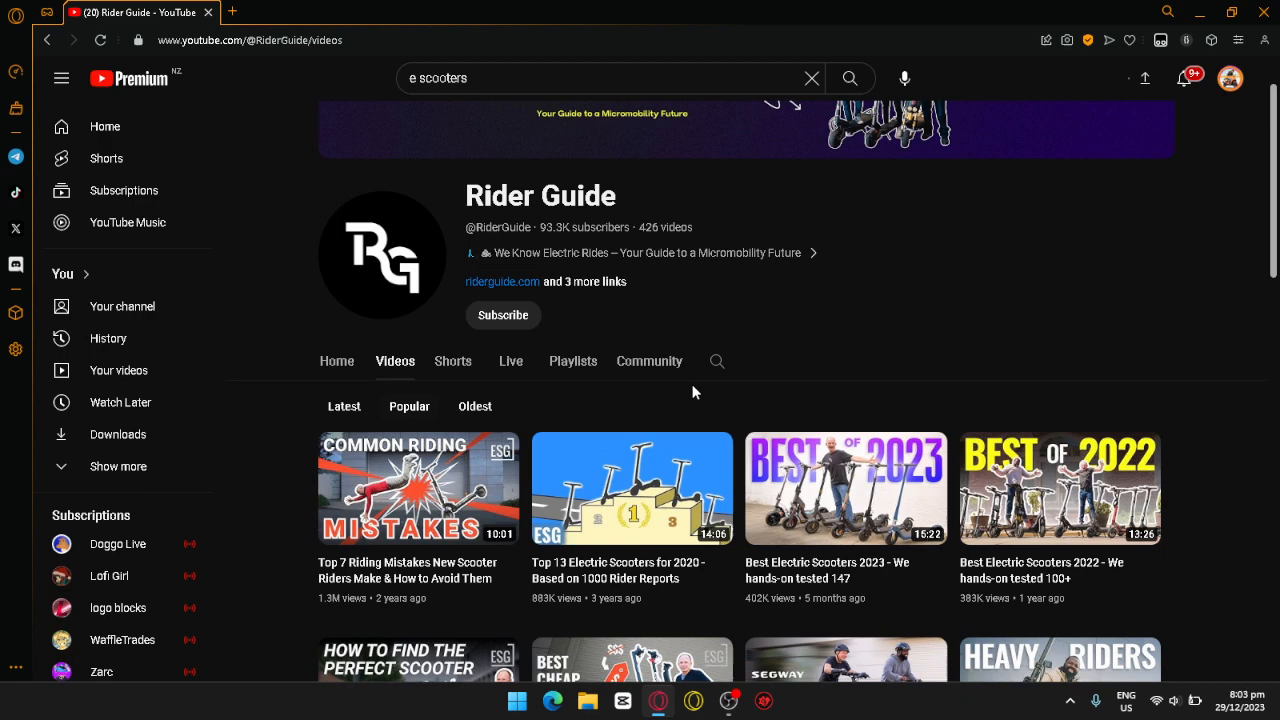
mouse_move(603, 274)
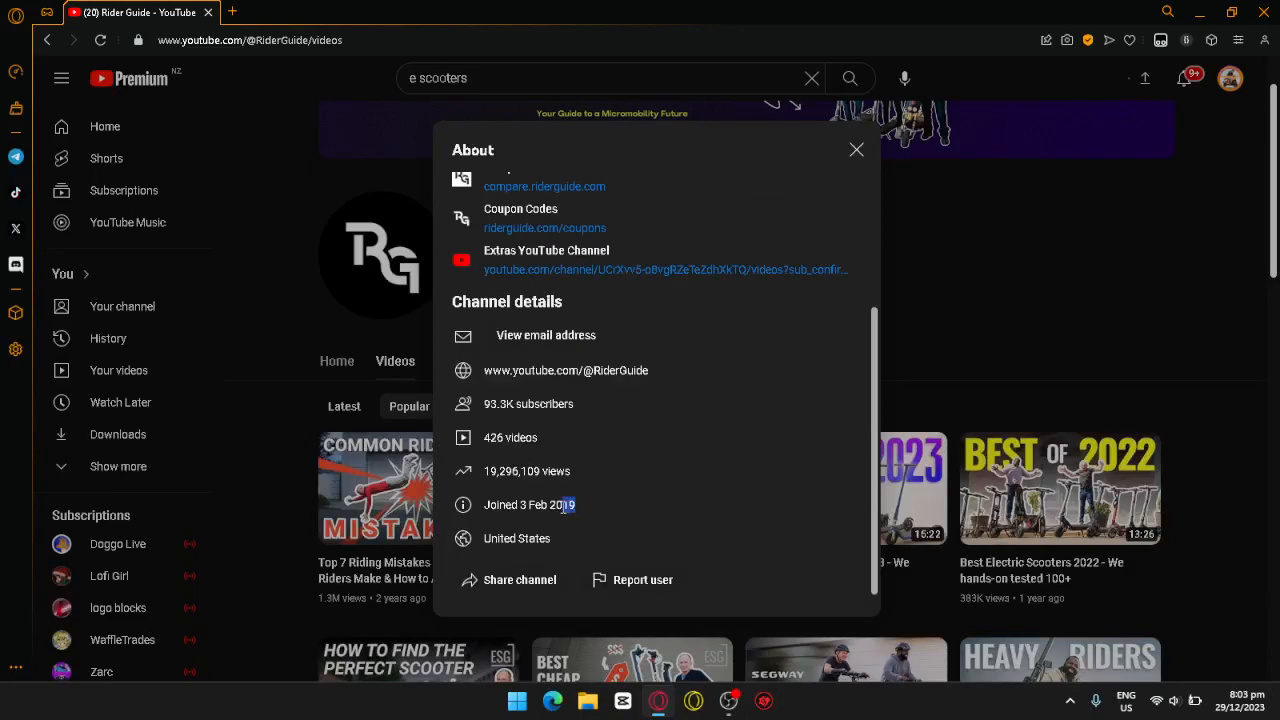
left_click(856, 149)
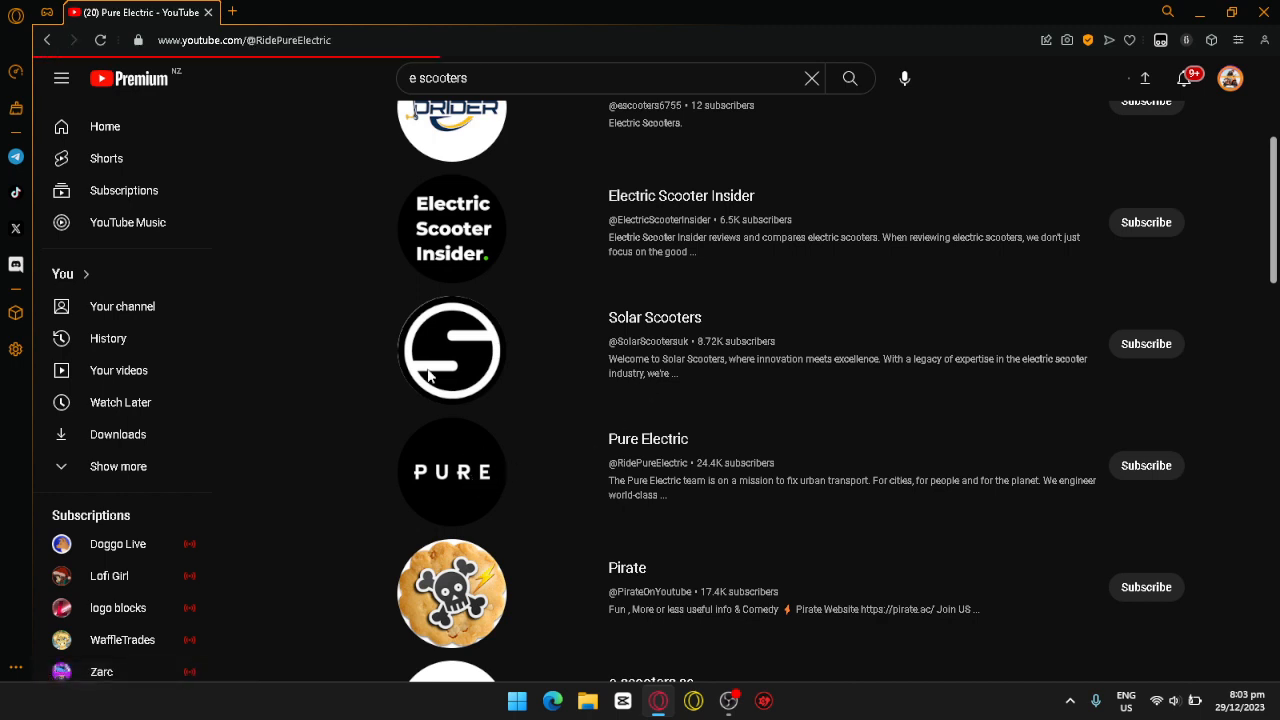
Step: Pause Pure Electric's trailer, view its channel details and links, then close them
left_click(648, 438)
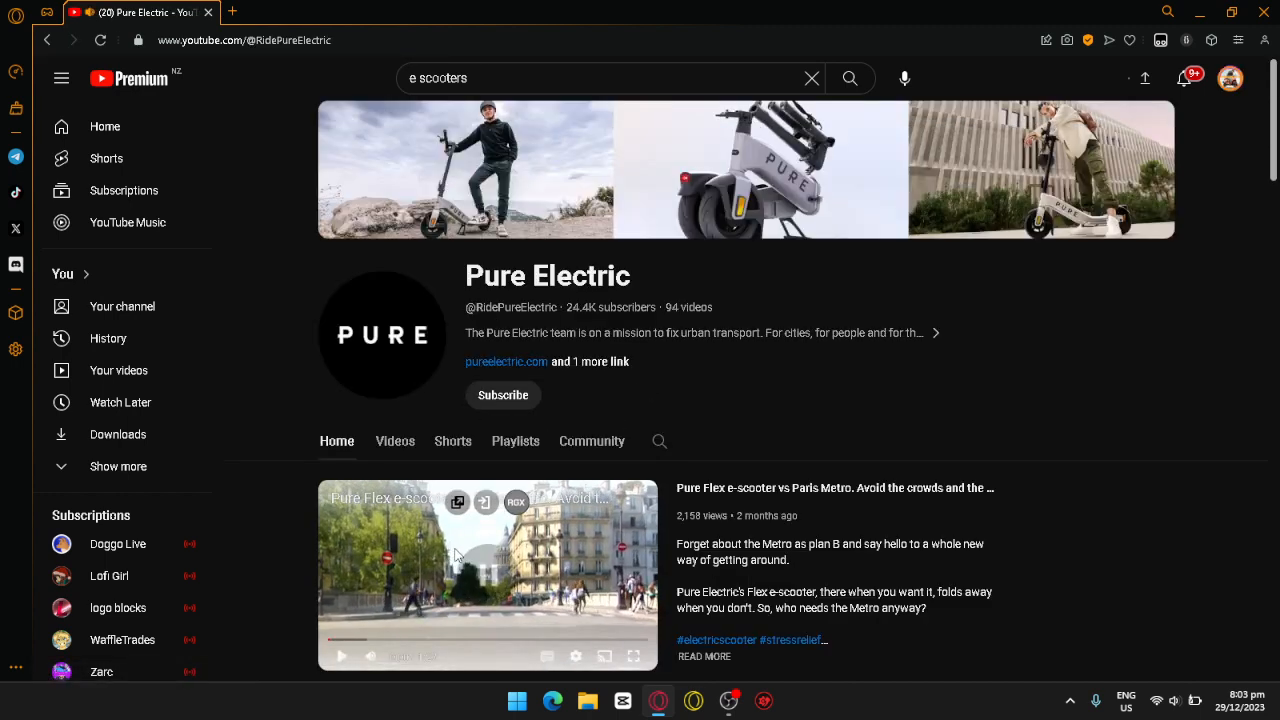
mouse_move(673, 385)
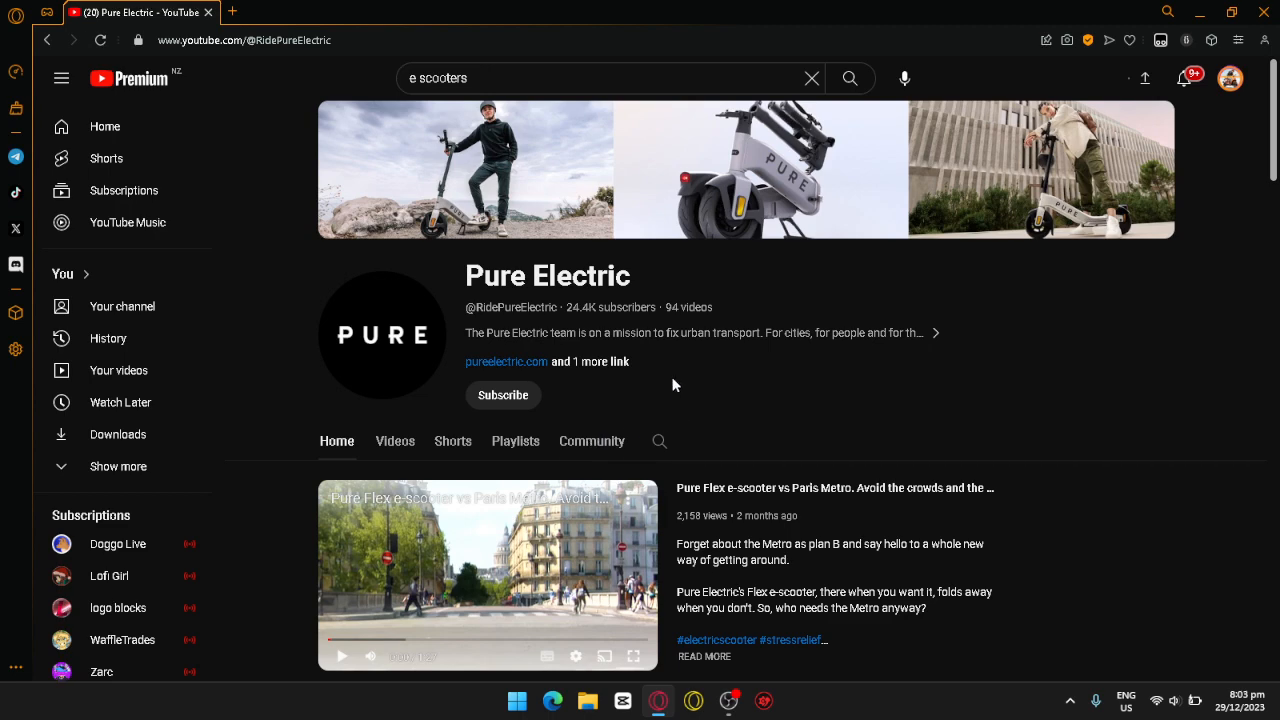
left_click(935, 332)
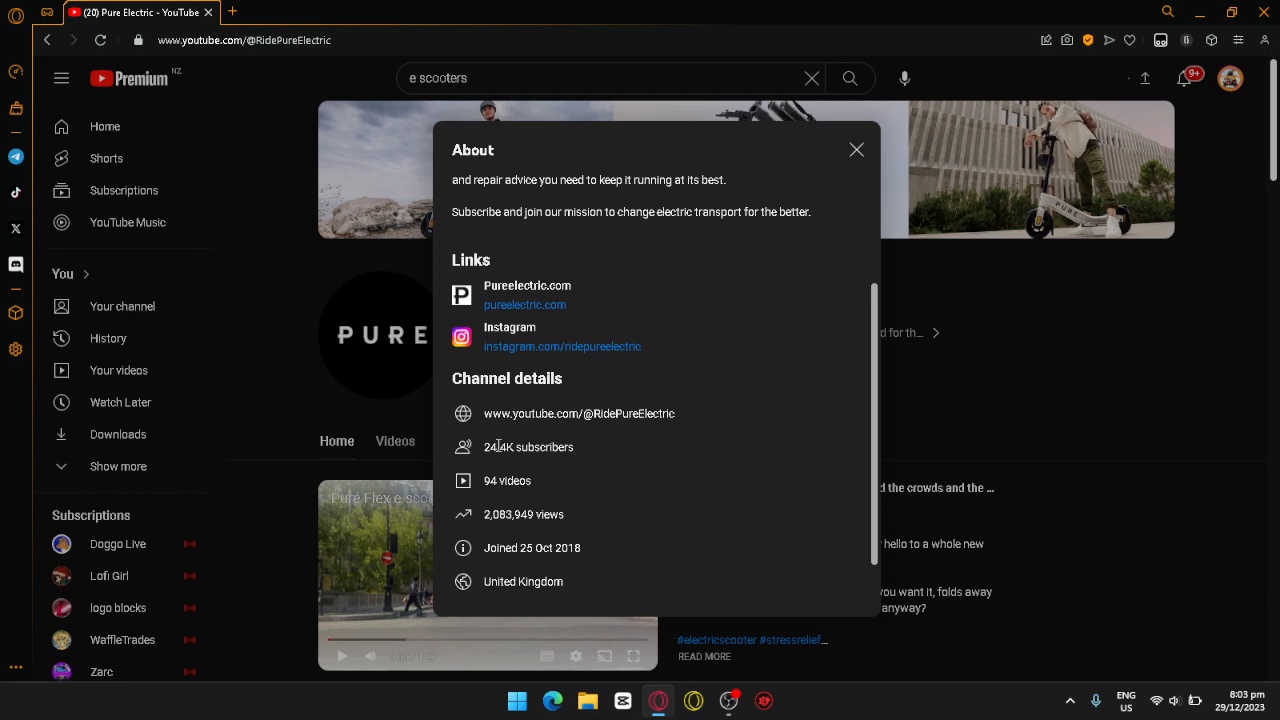
left_click(856, 149)
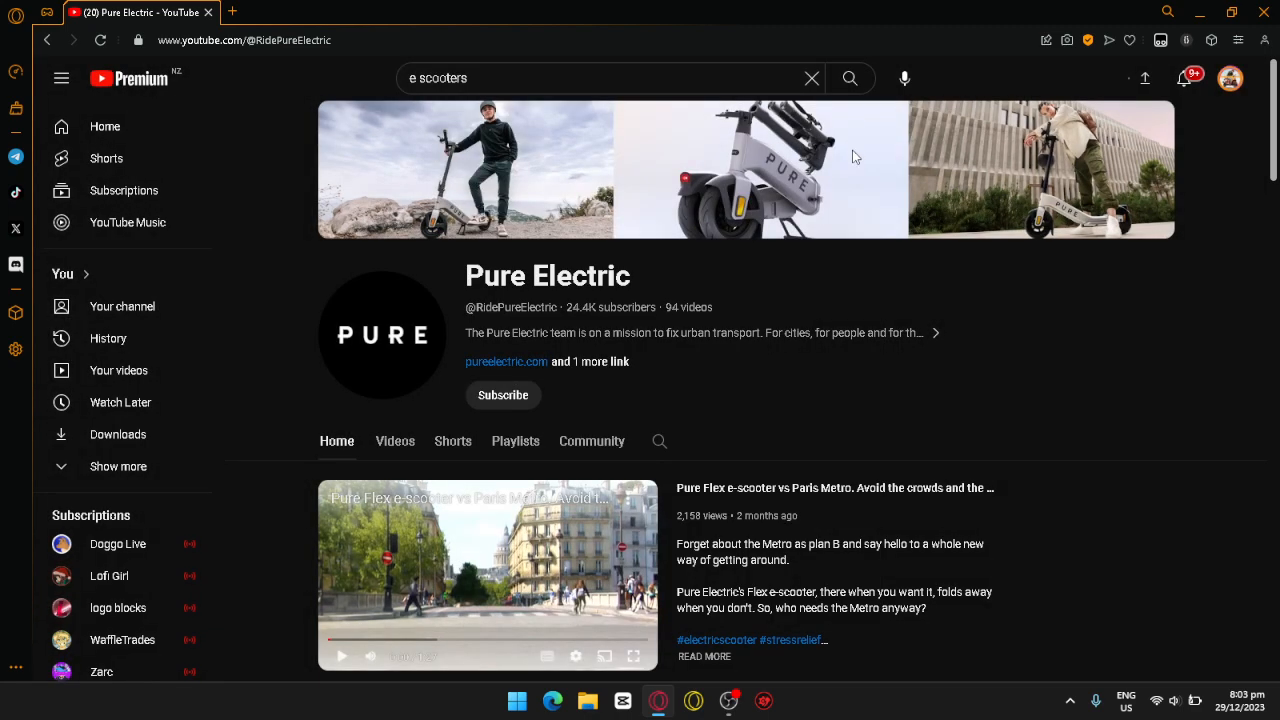
mouse_move(45, 35)
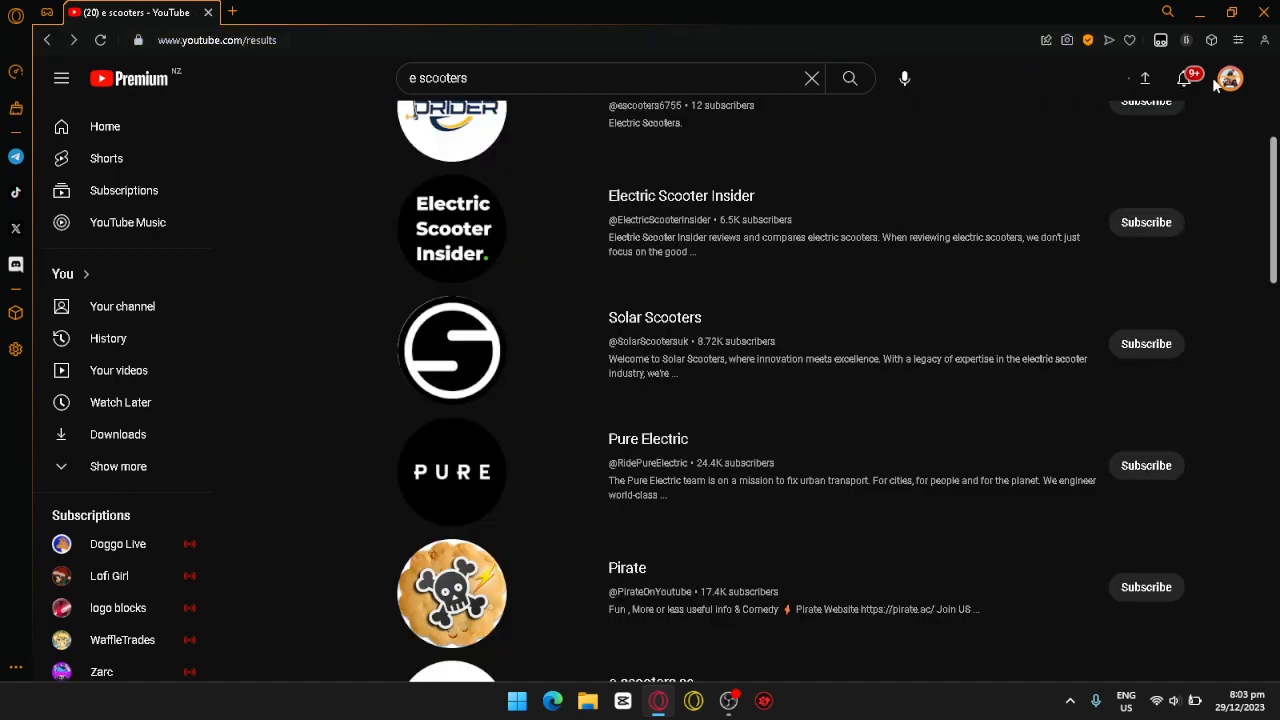
Step: Open YouTube Studio's Analytics overview, chart subscribers, and set the period to 2023
left_click(1229, 78)
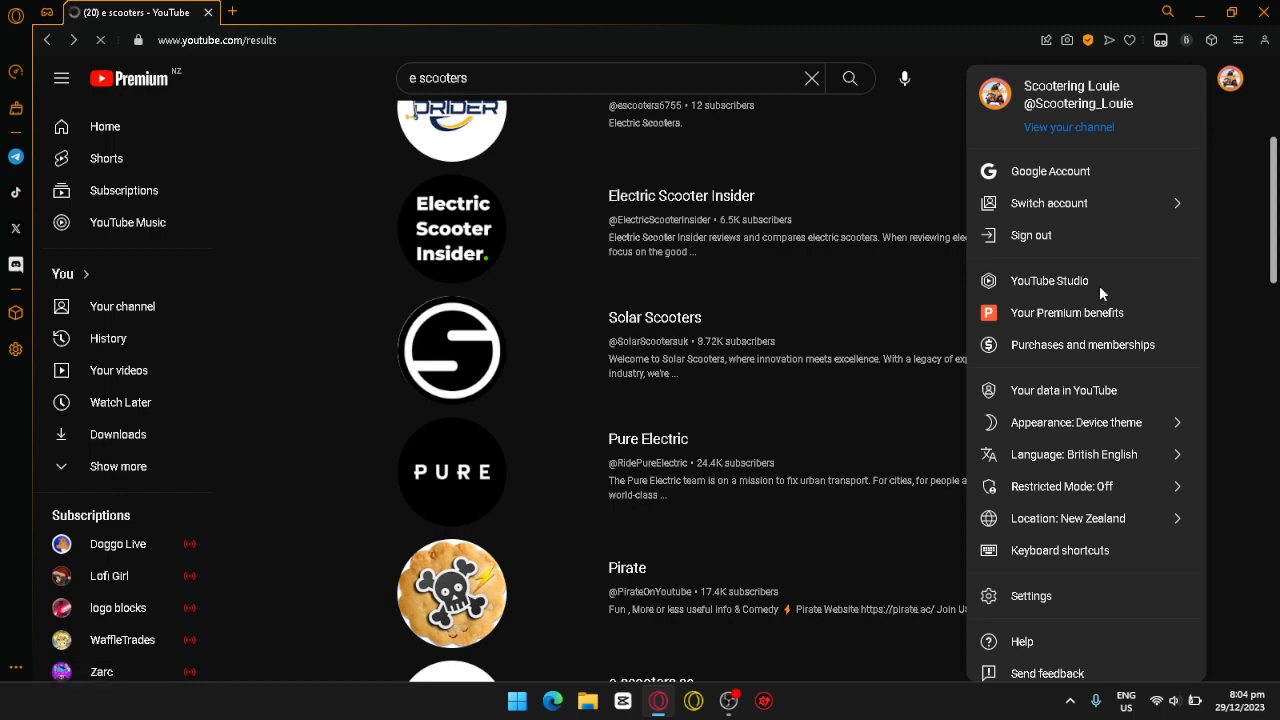
left_click(1049, 280)
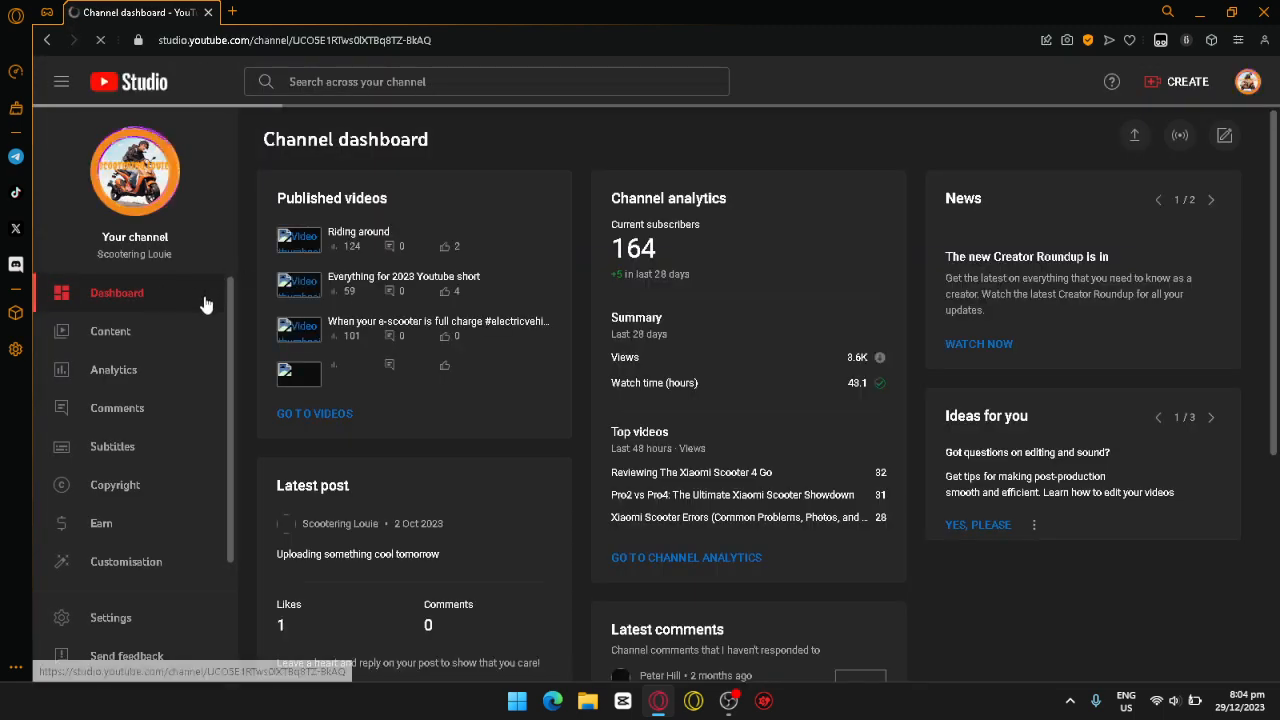
left_click(113, 369)
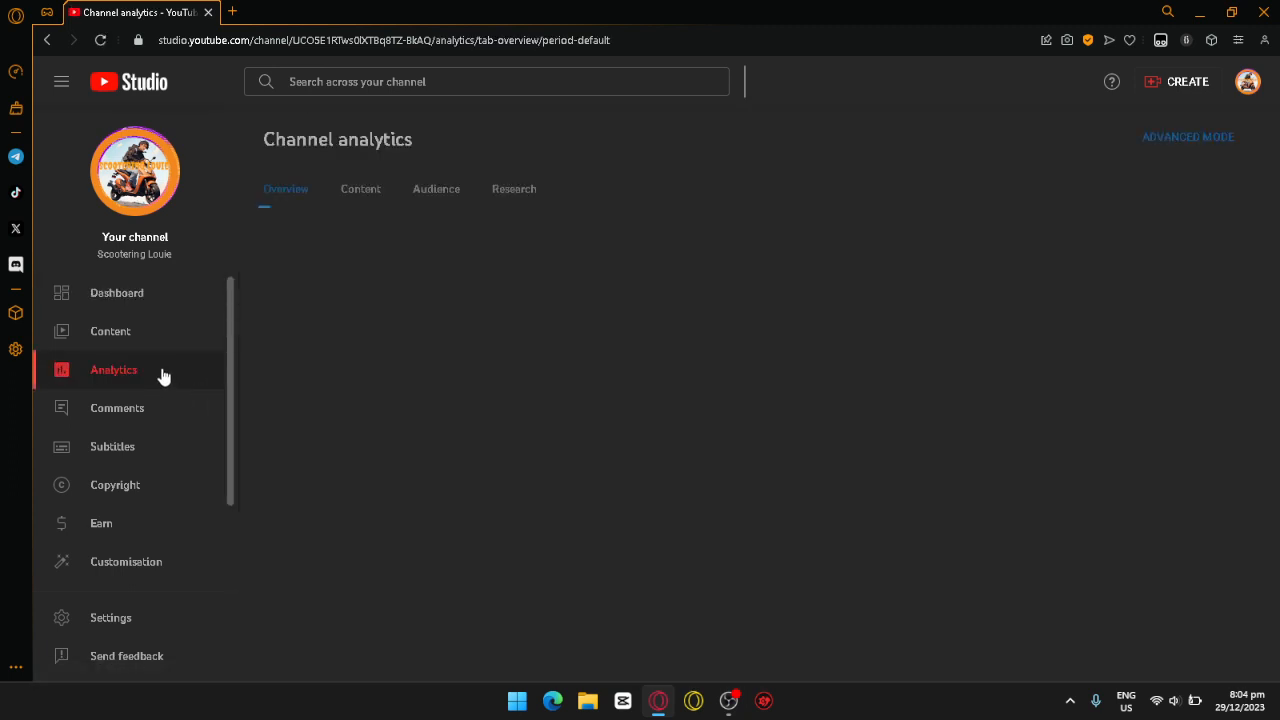
left_click(113, 369)
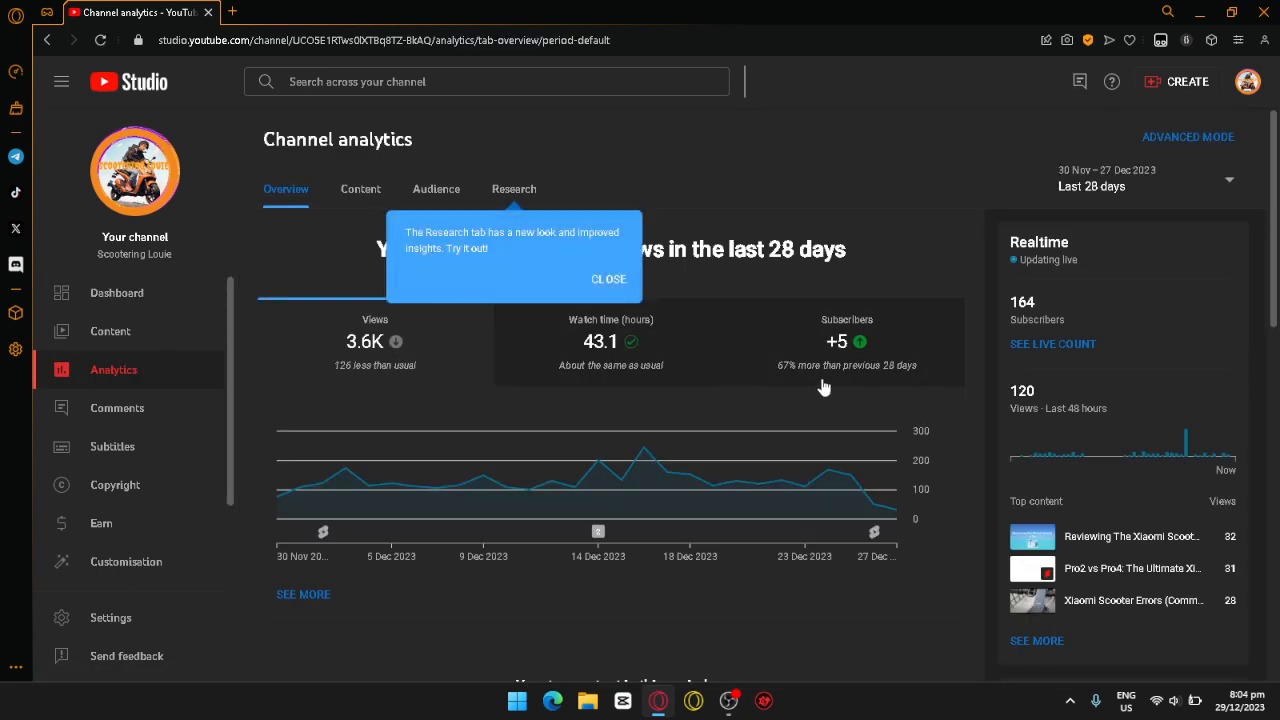
left_click(847, 340)
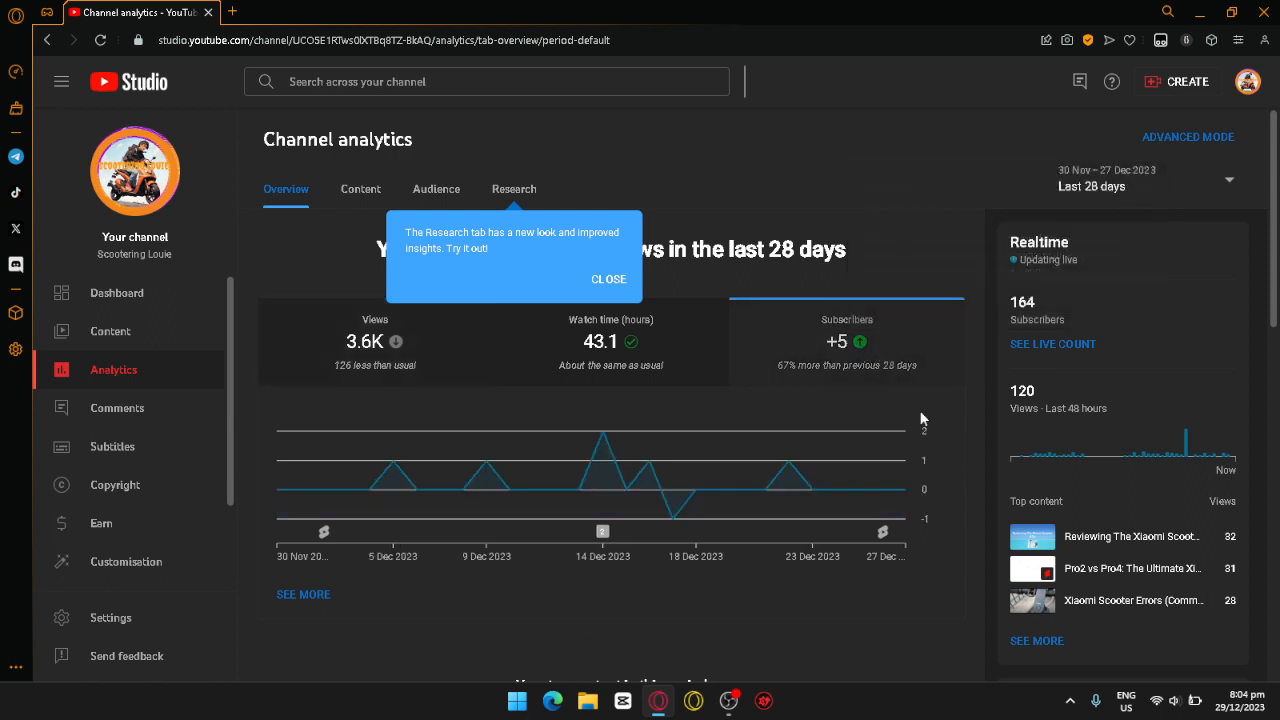
mouse_move(1143, 210)
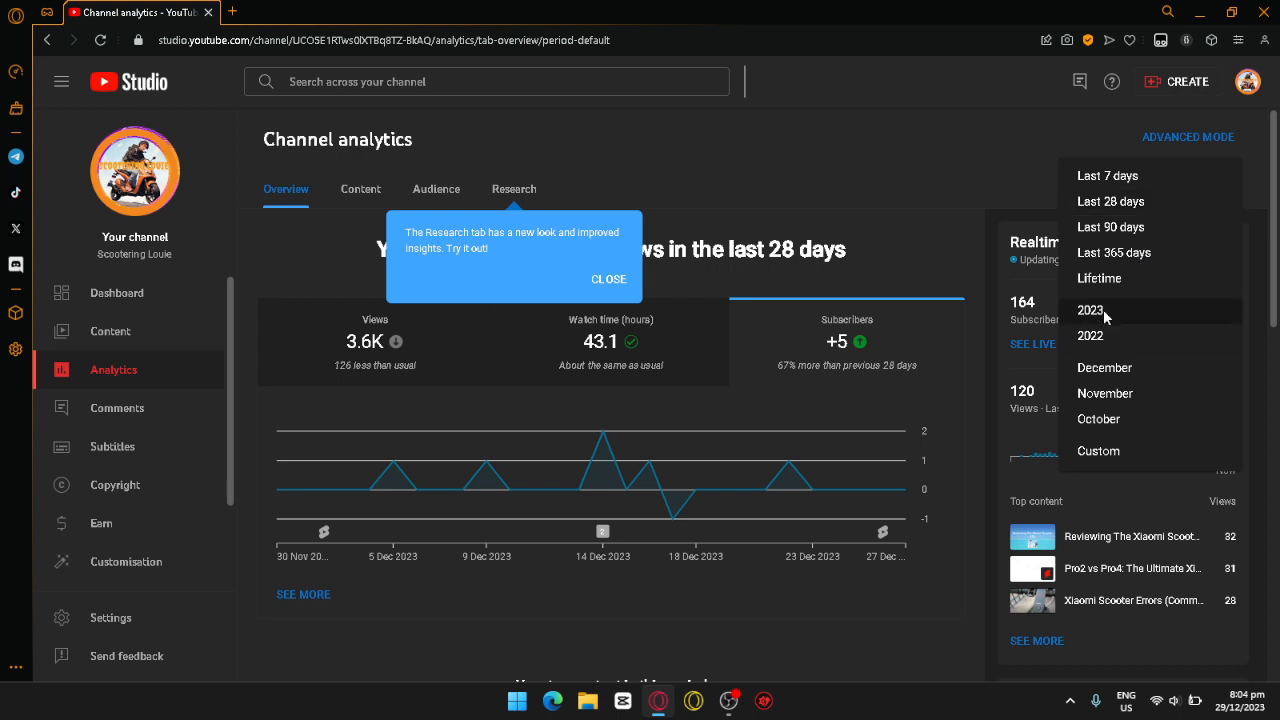
left_click(1089, 310)
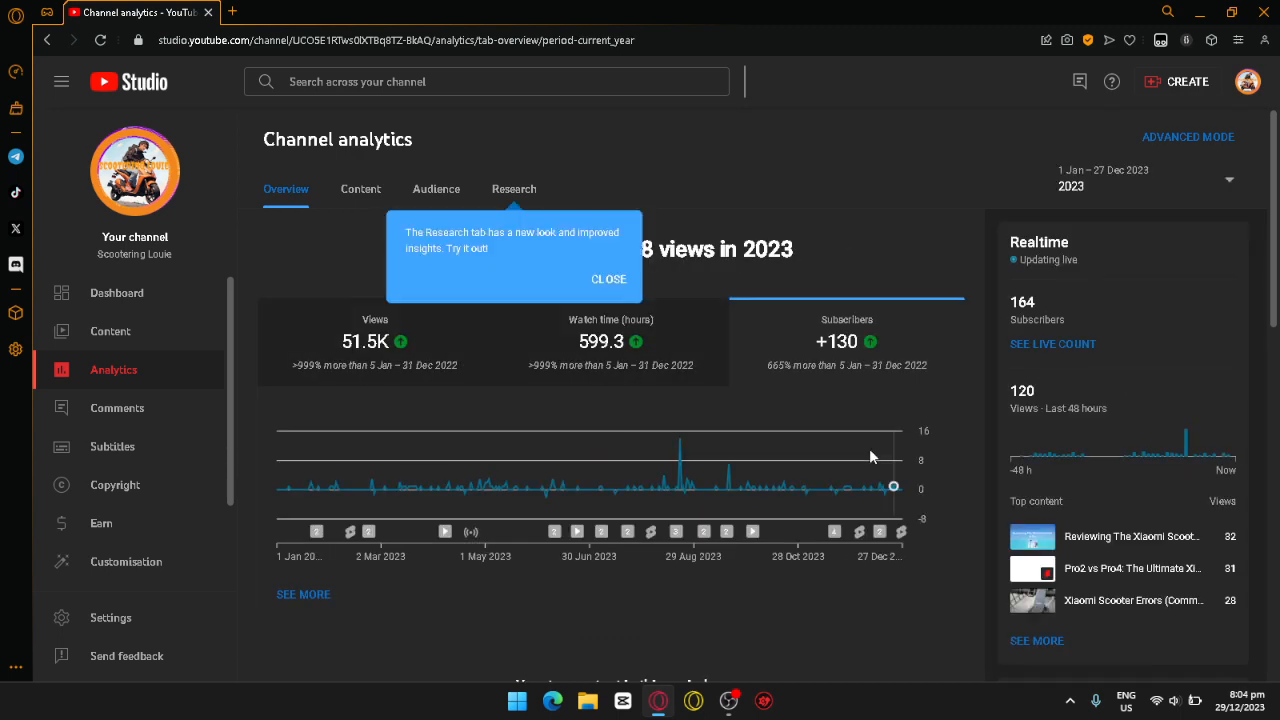
mouse_move(295, 489)
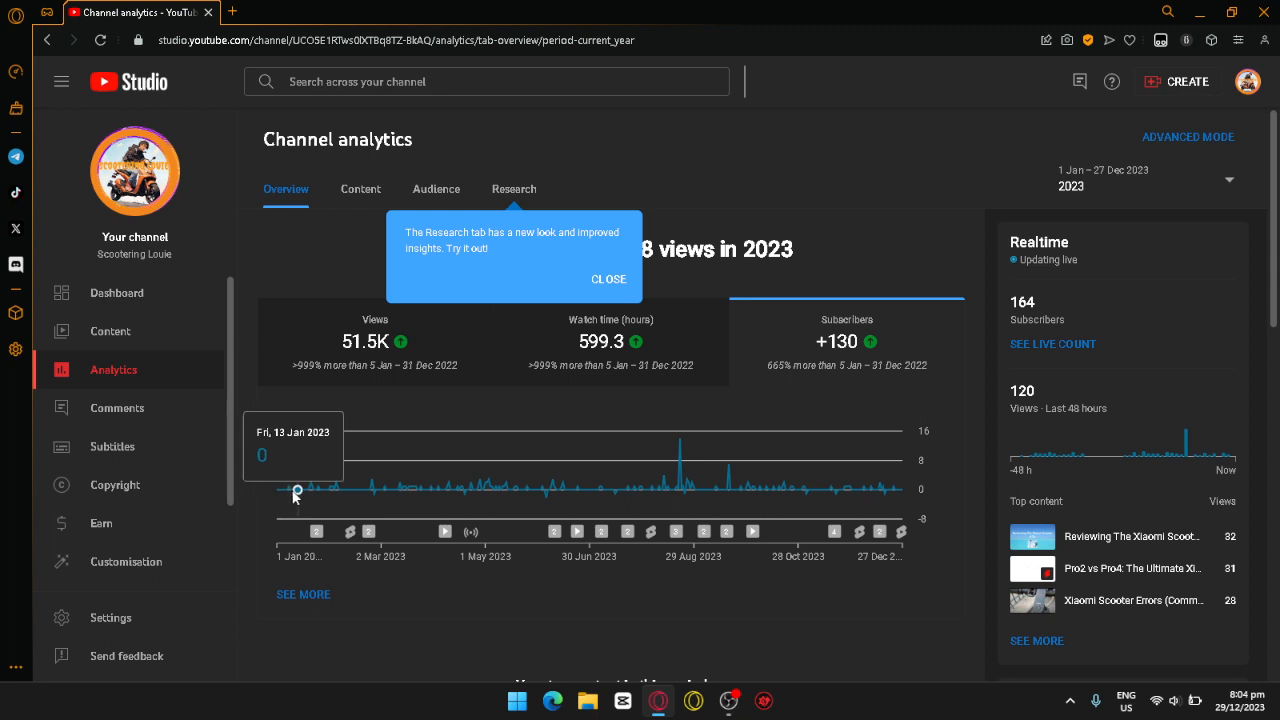
mouse_move(318, 489)
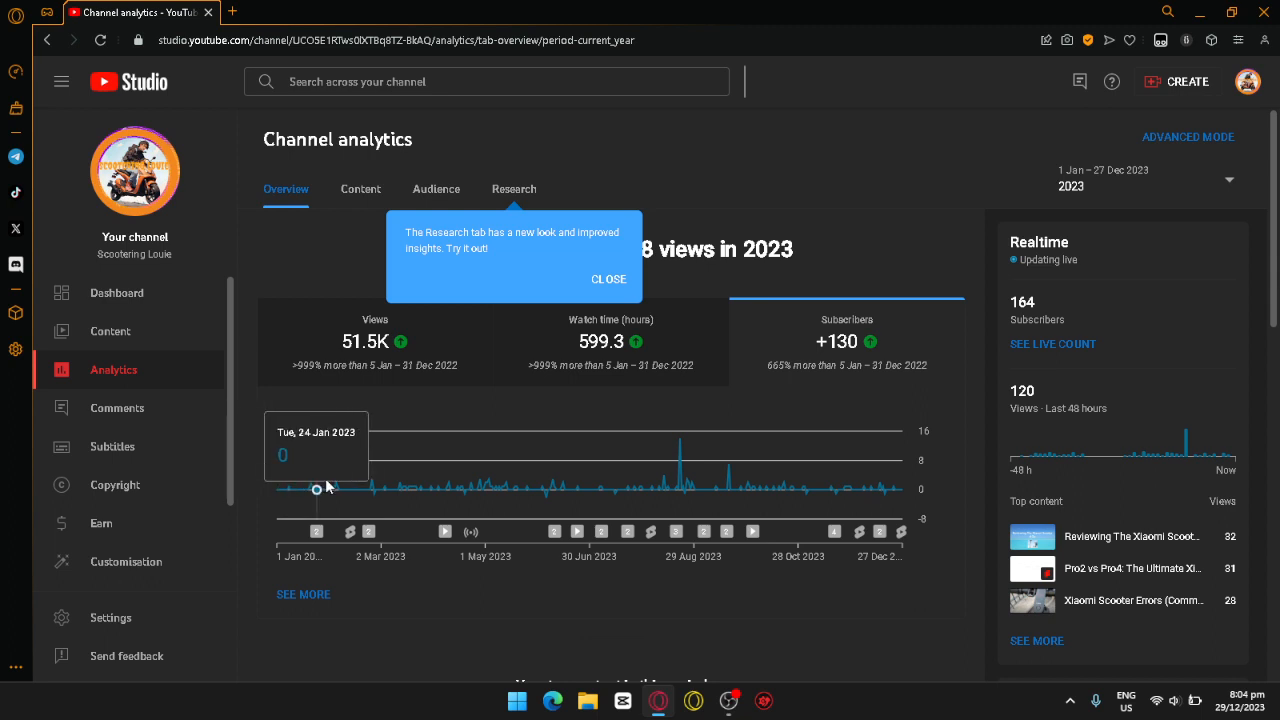
mouse_move(370, 489)
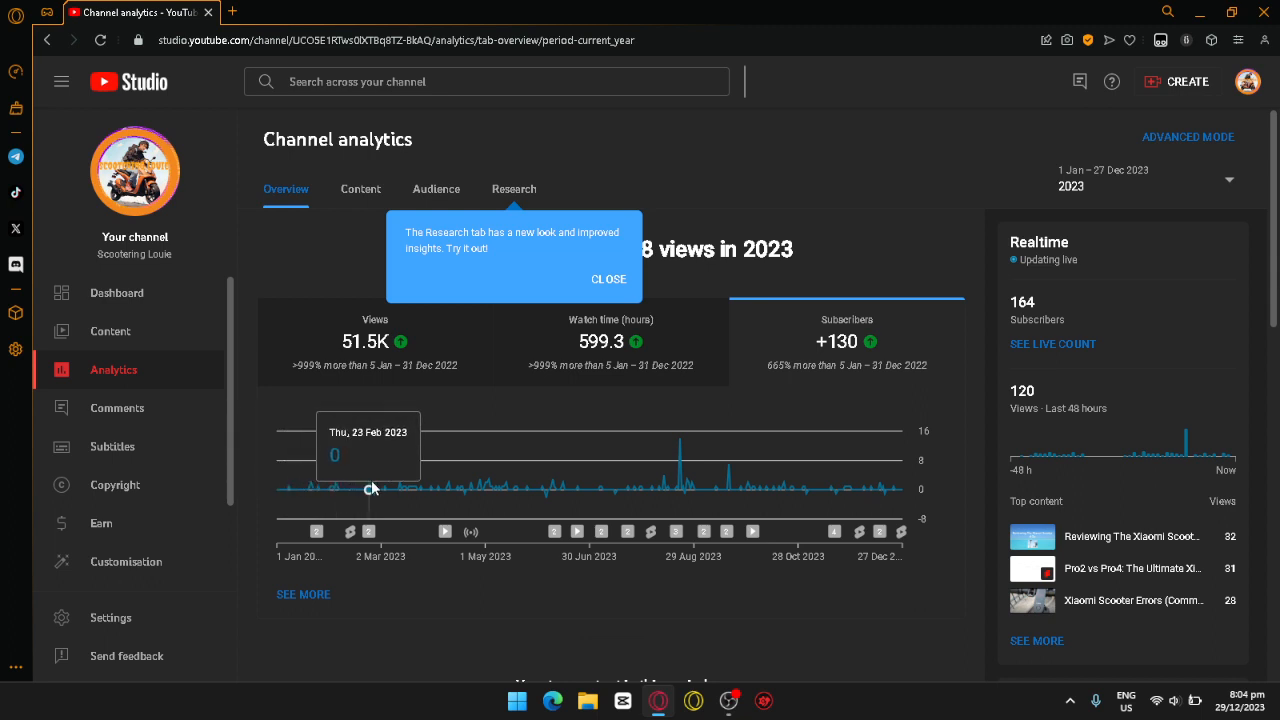
mouse_move(398, 489)
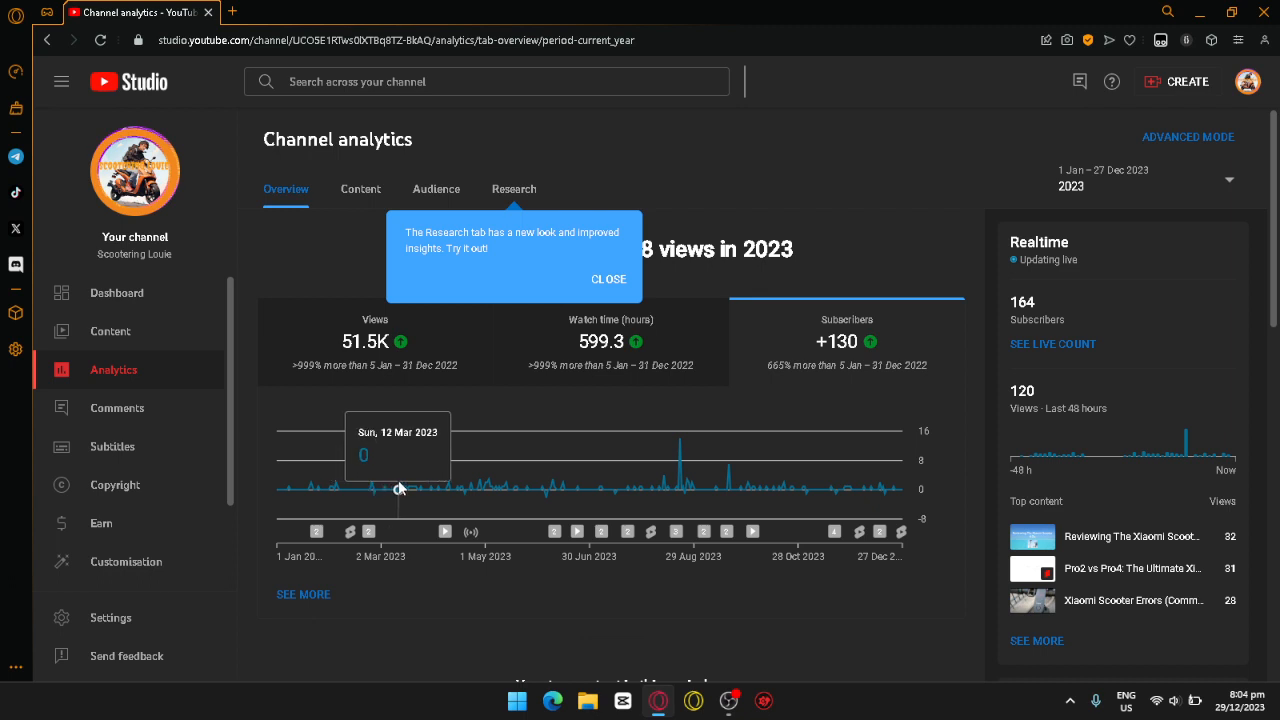
mouse_move(451, 489)
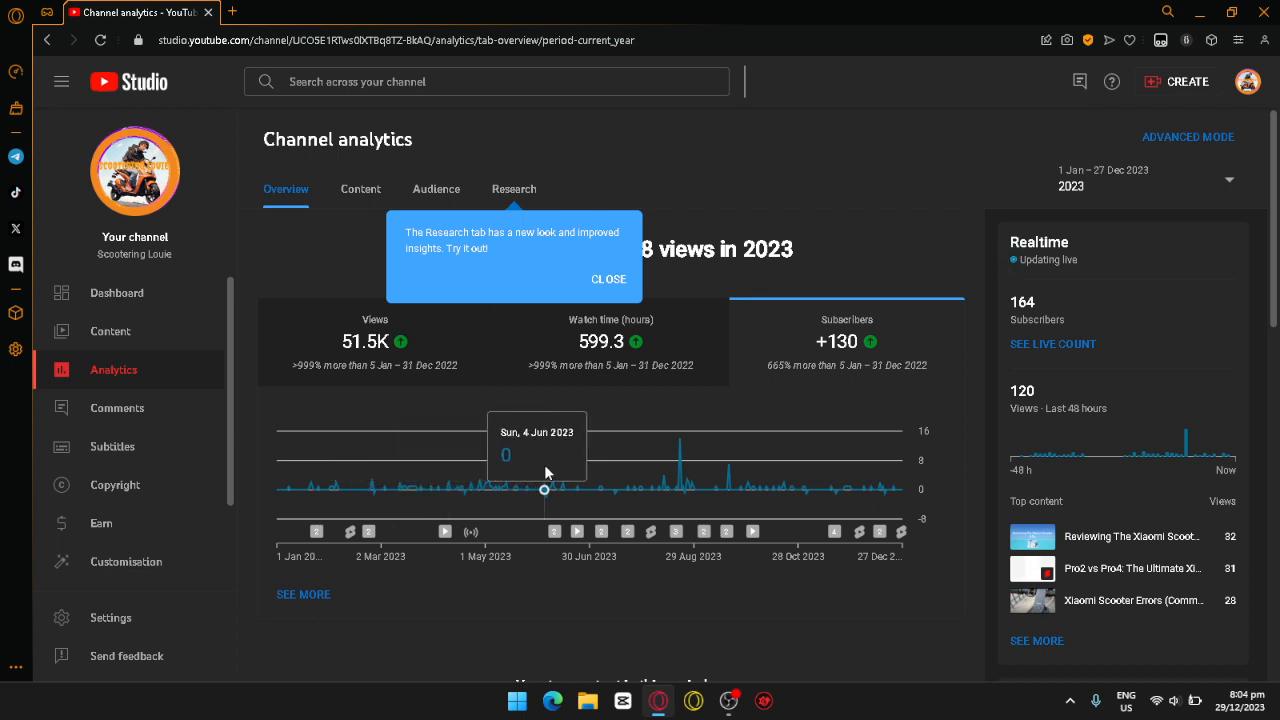
mouse_move(549, 489)
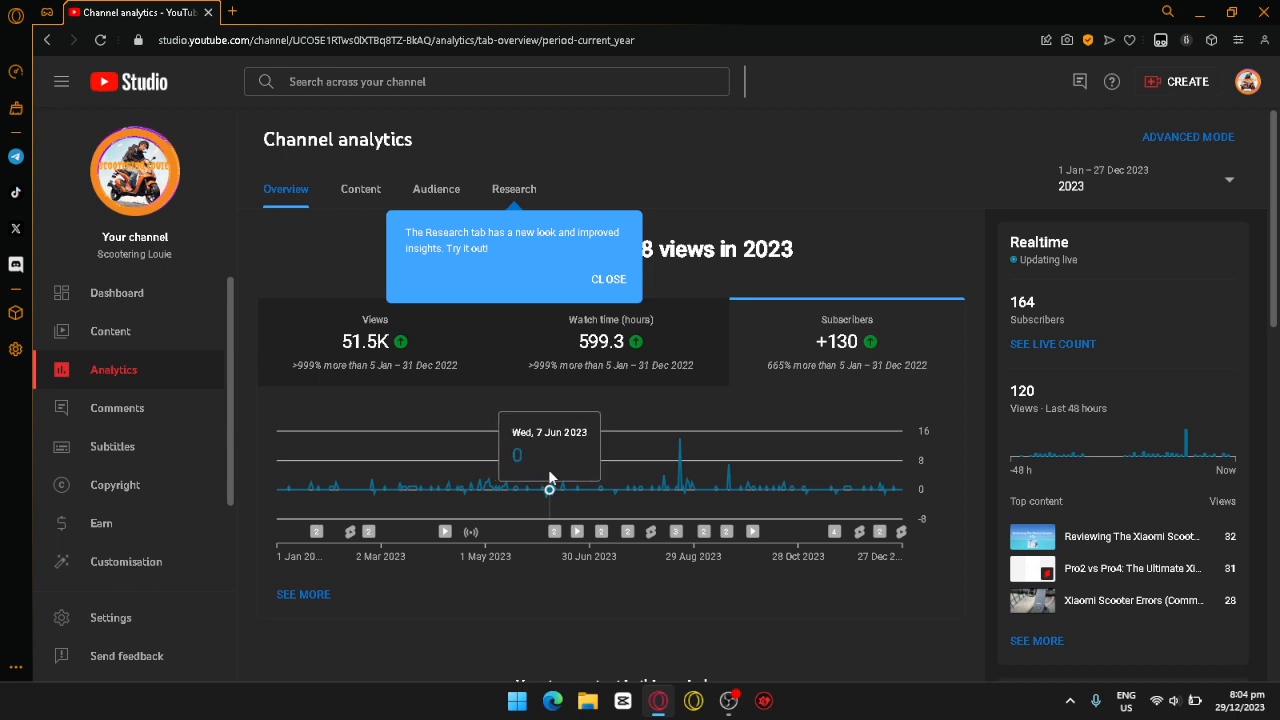
mouse_move(550, 485)
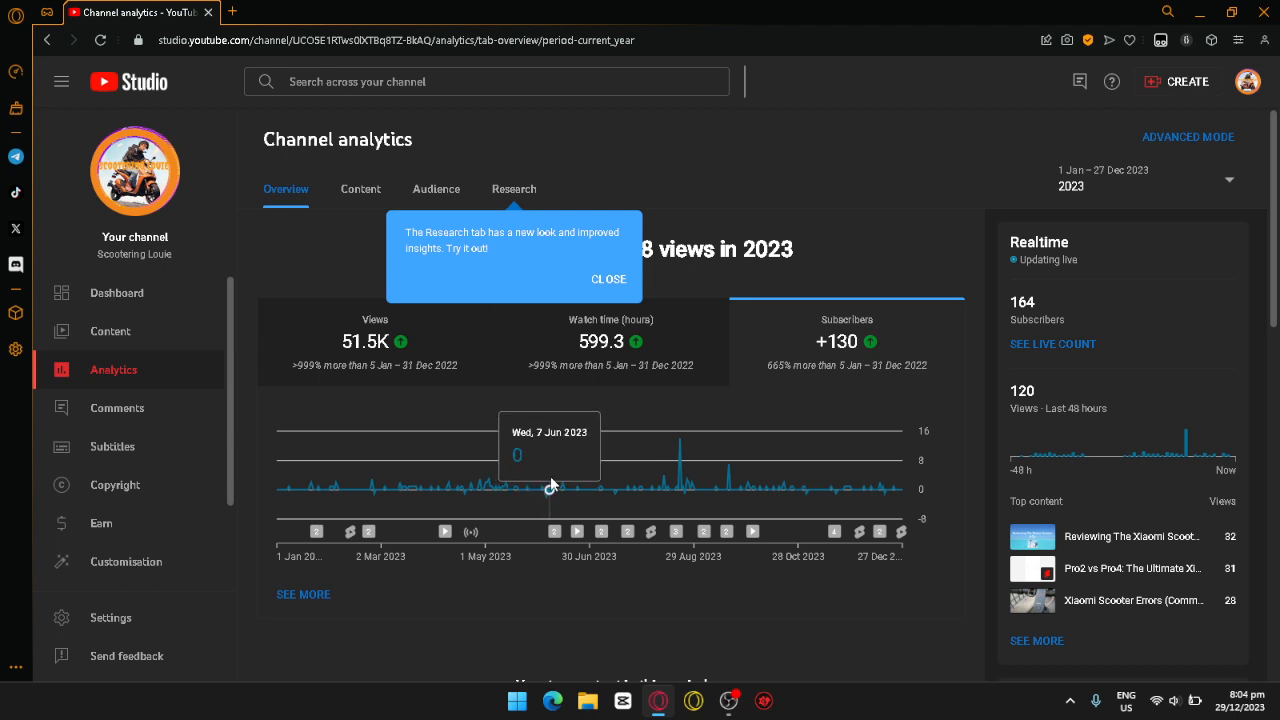
mouse_move(575, 489)
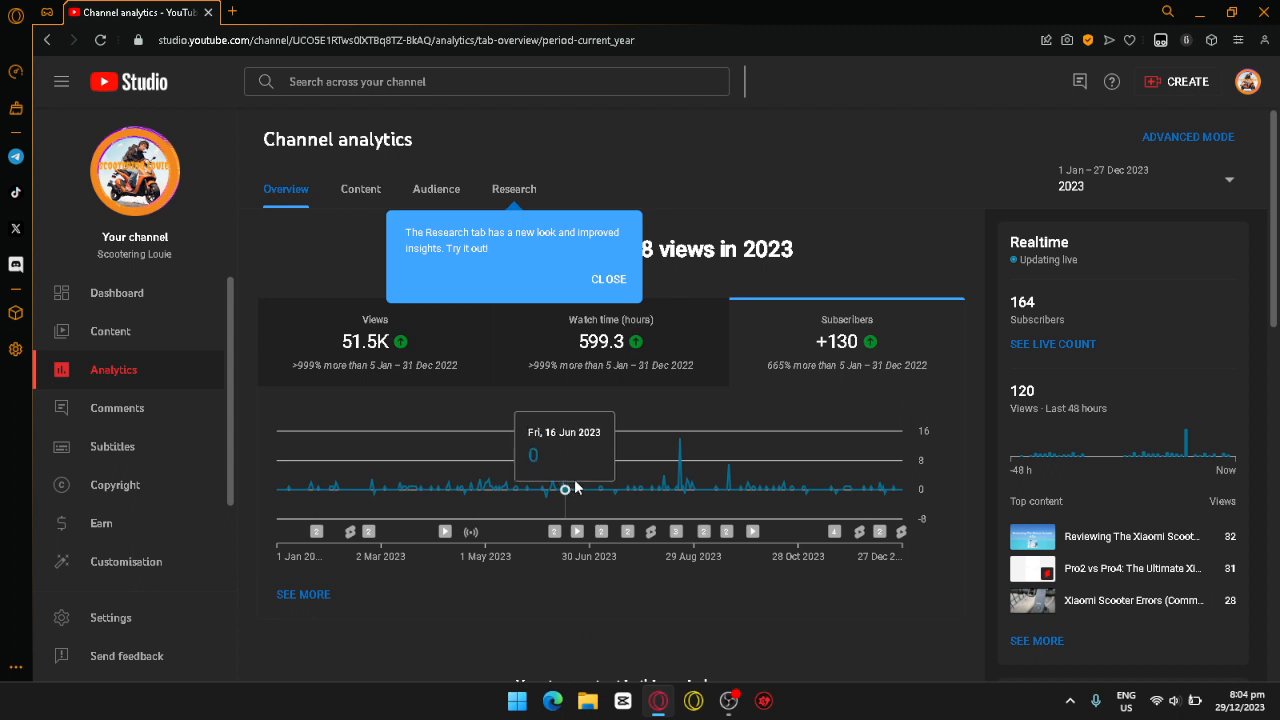
mouse_move(618, 490)
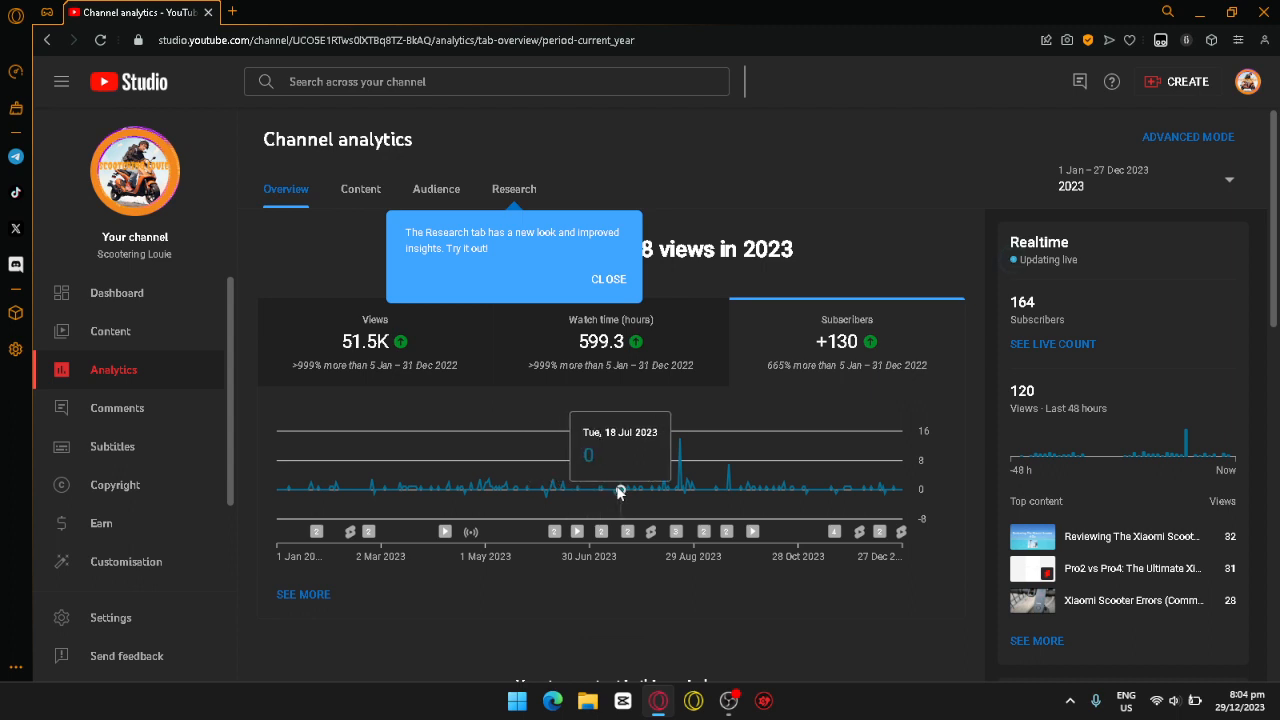
mouse_move(665, 490)
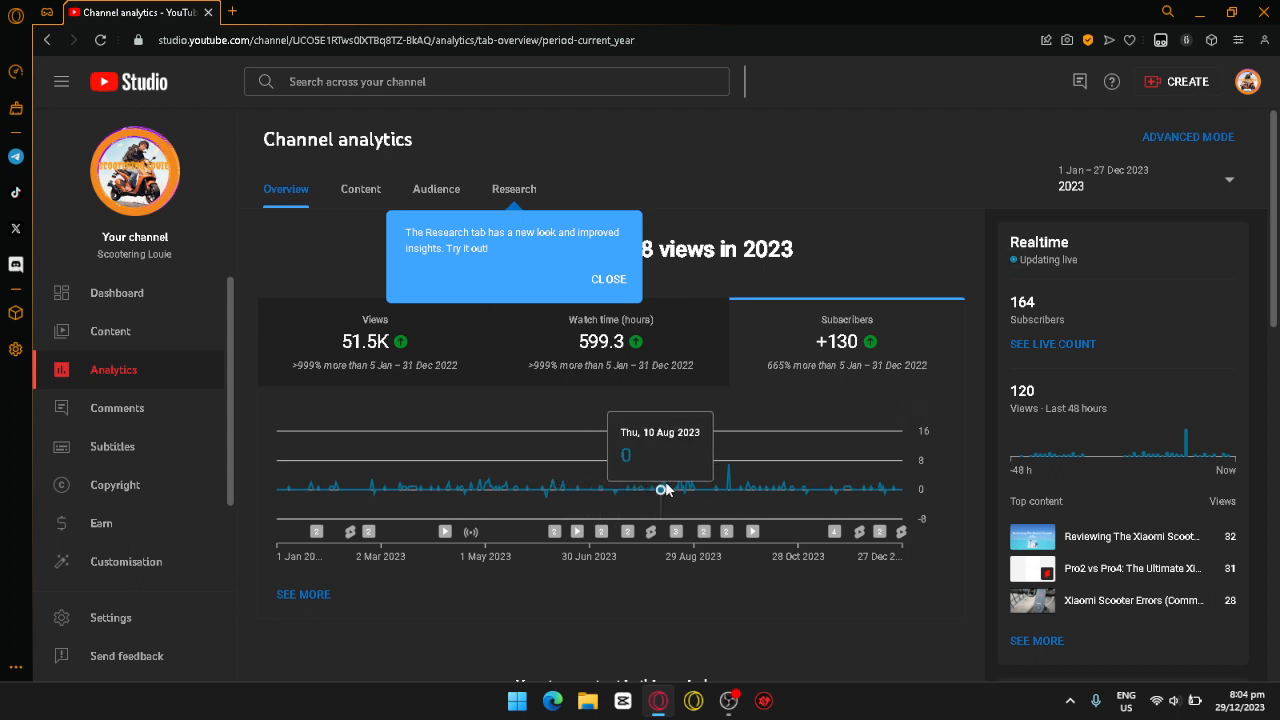
mouse_move(662, 490)
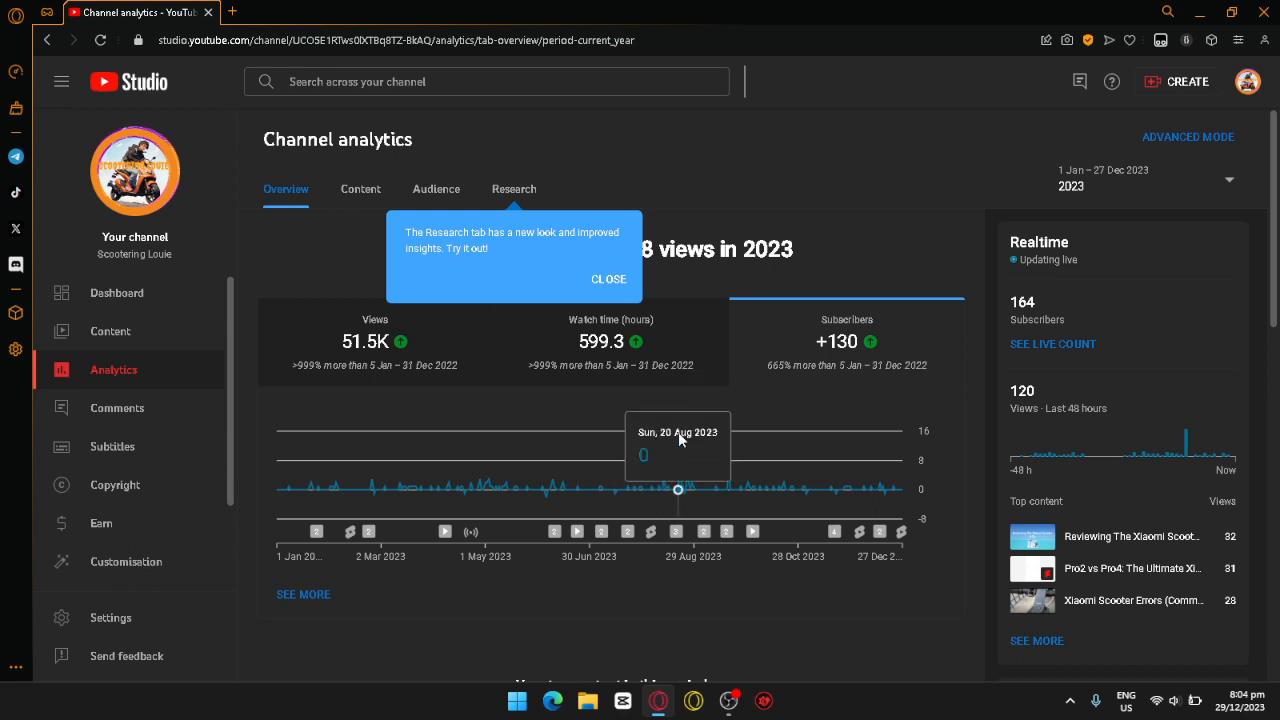
mouse_move(680, 440)
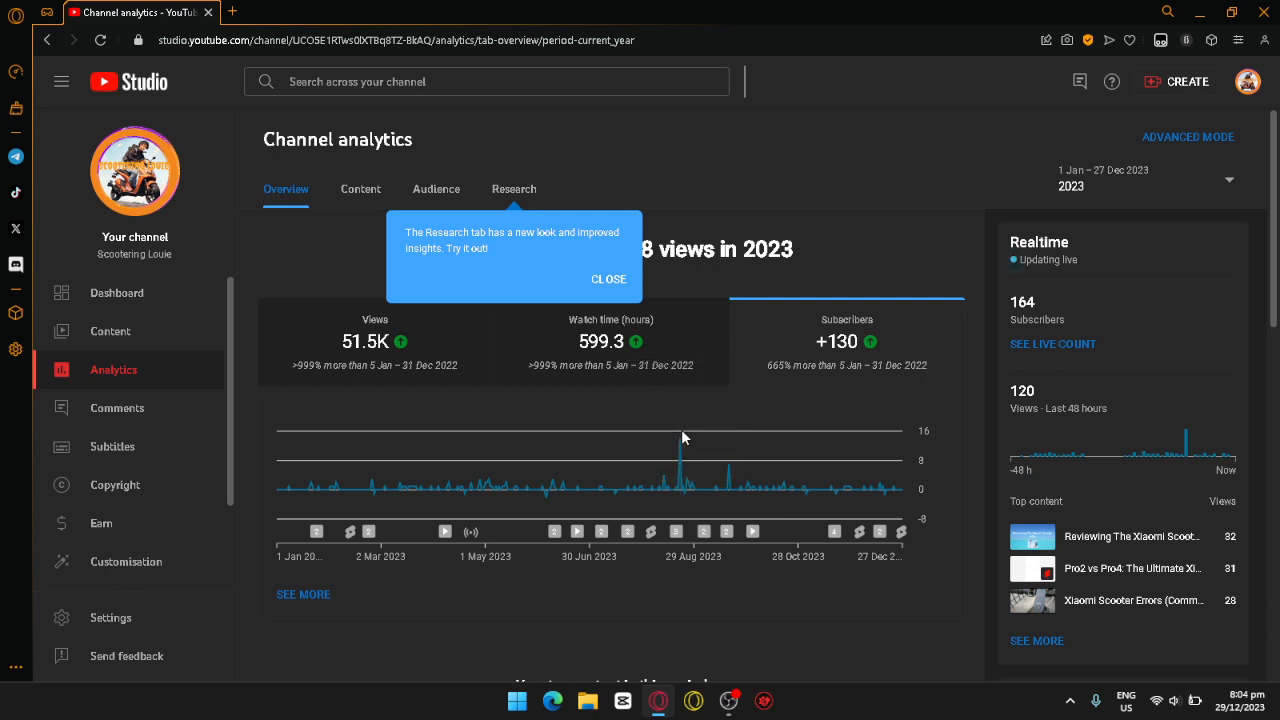
mouse_move(680, 440)
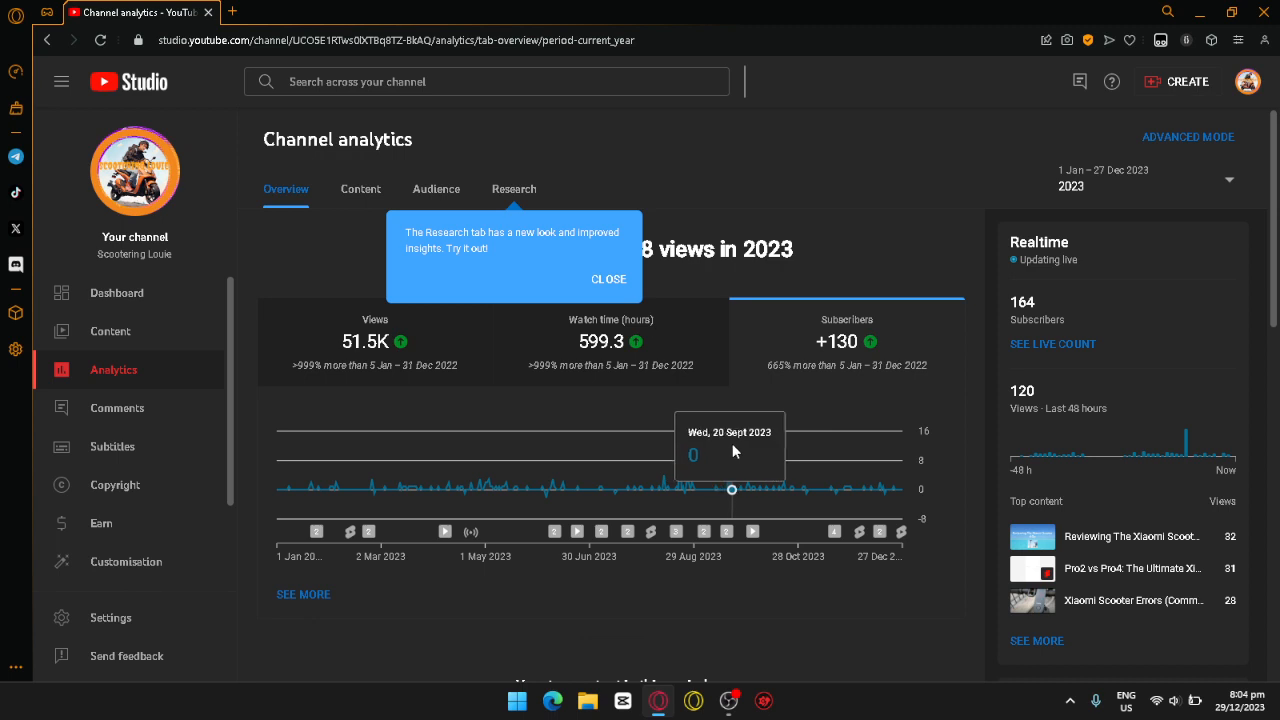
mouse_move(1113, 614)
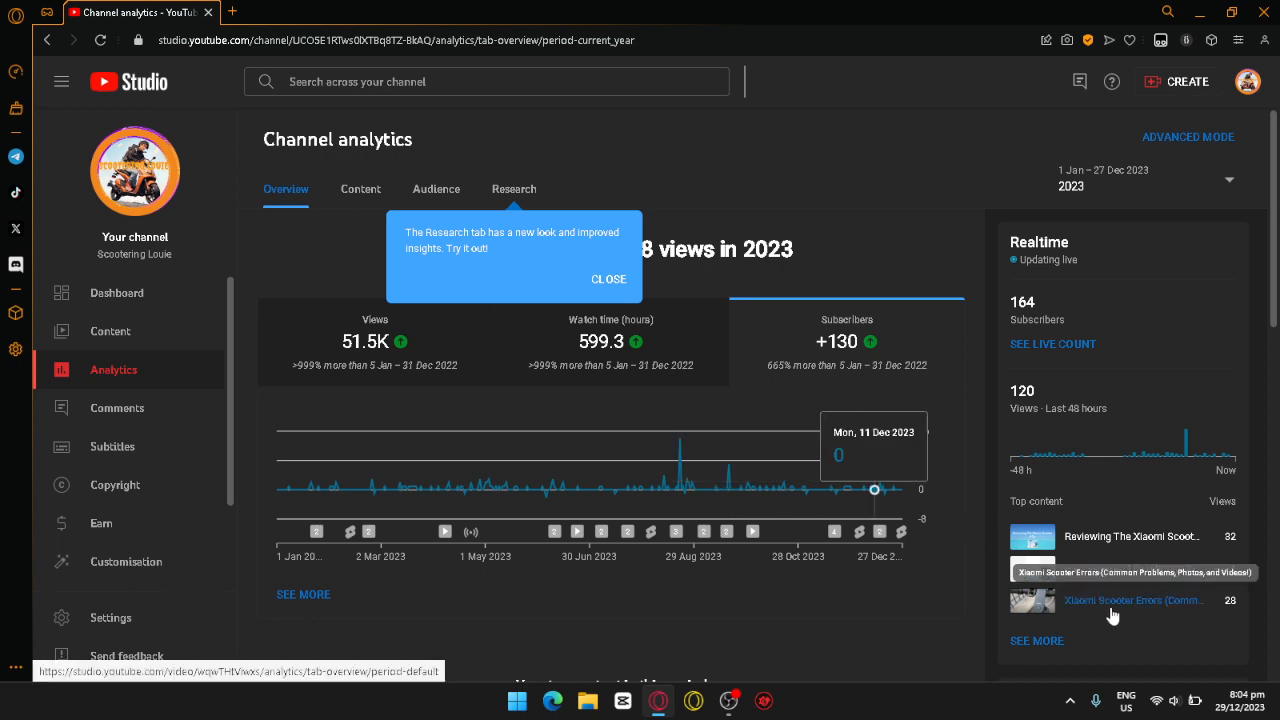
mouse_move(1110, 614)
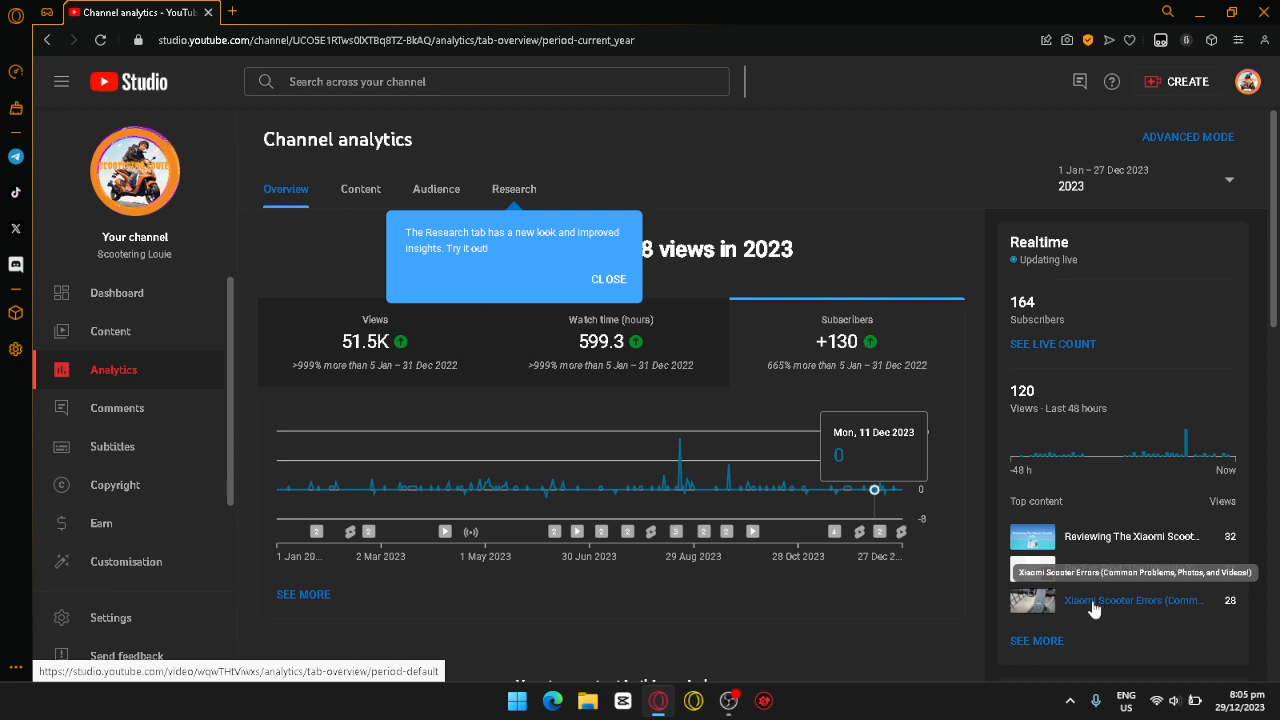
mouse_move(675, 531)
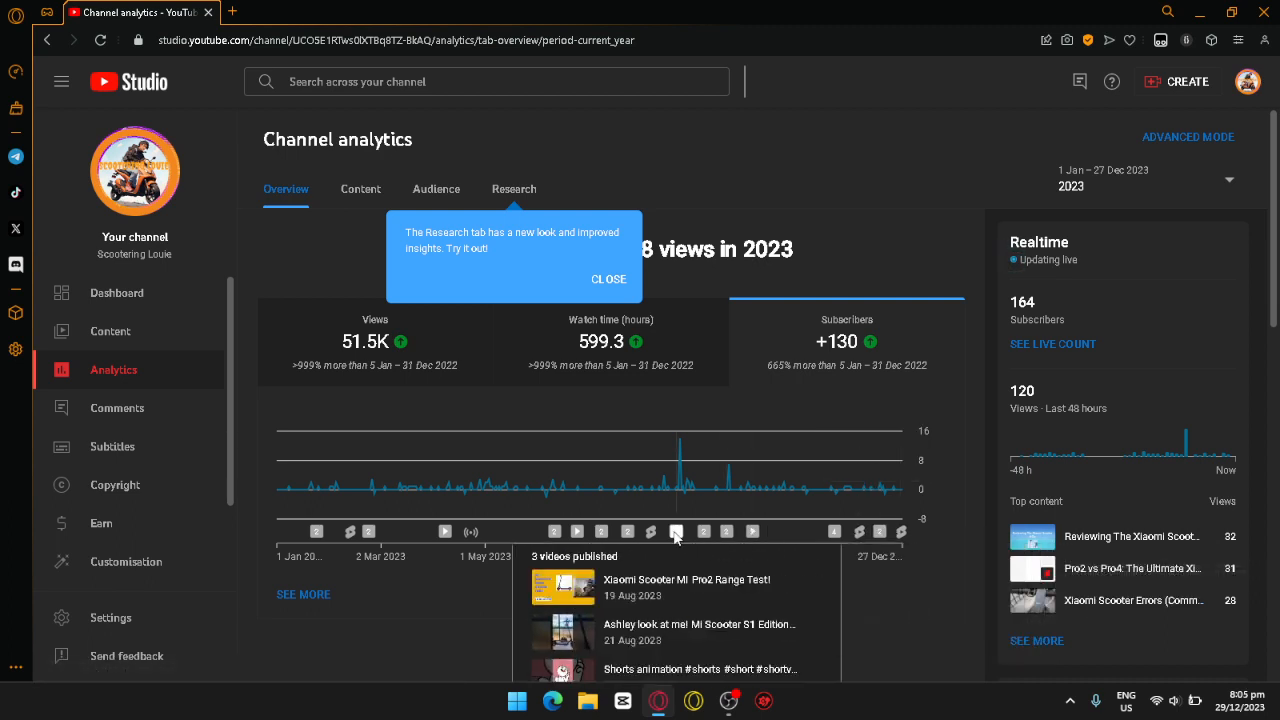
Step: Scroll down to the 'Your top content in this period' table
scroll("down", 3)
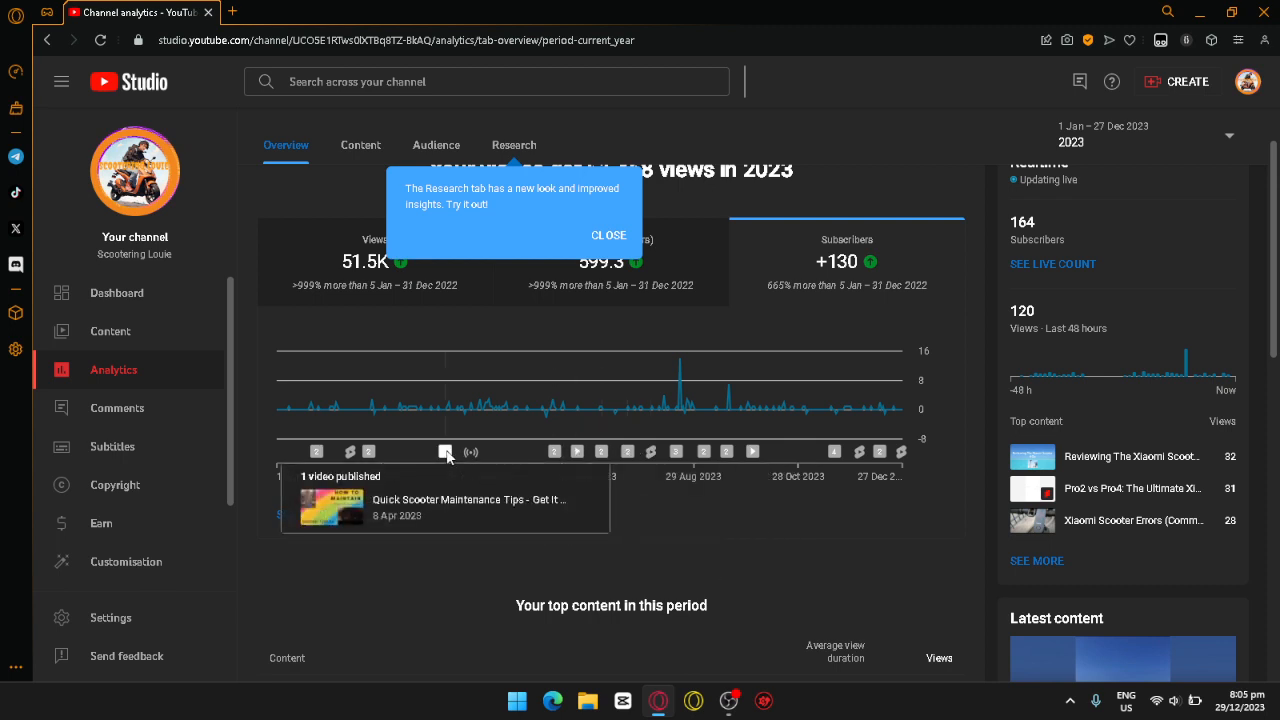
mouse_move(316, 451)
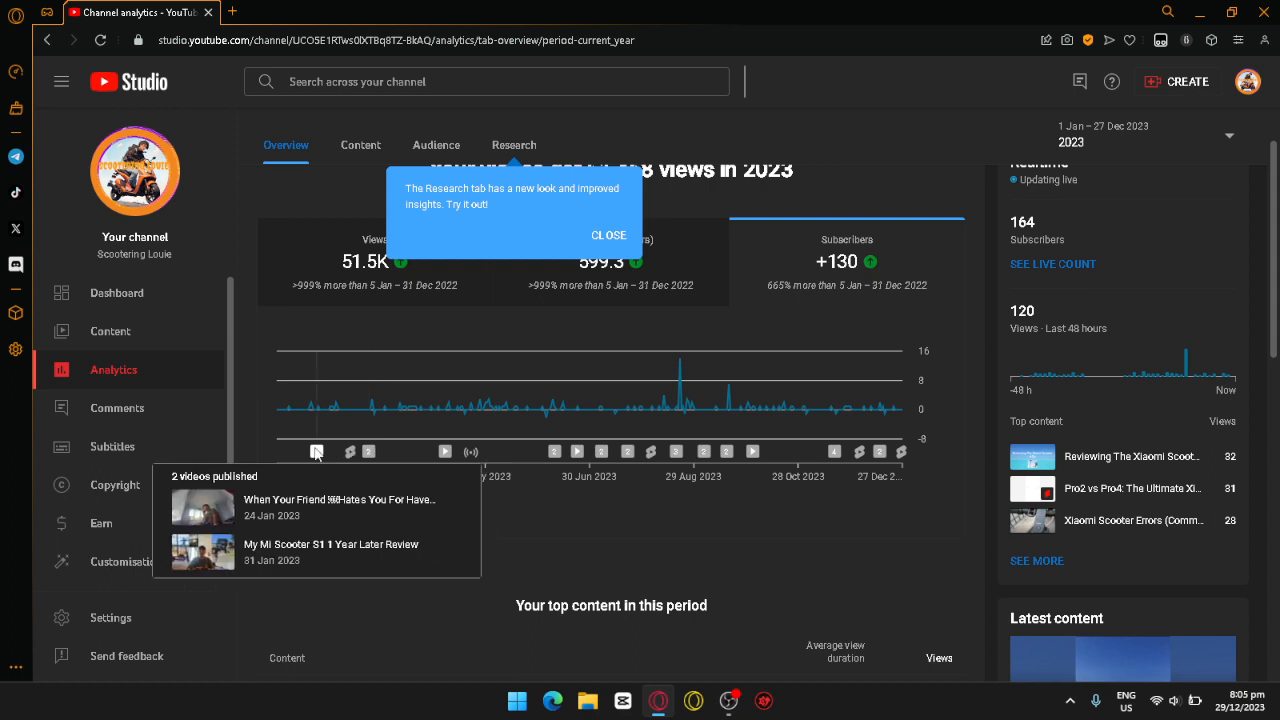
mouse_move(753, 451)
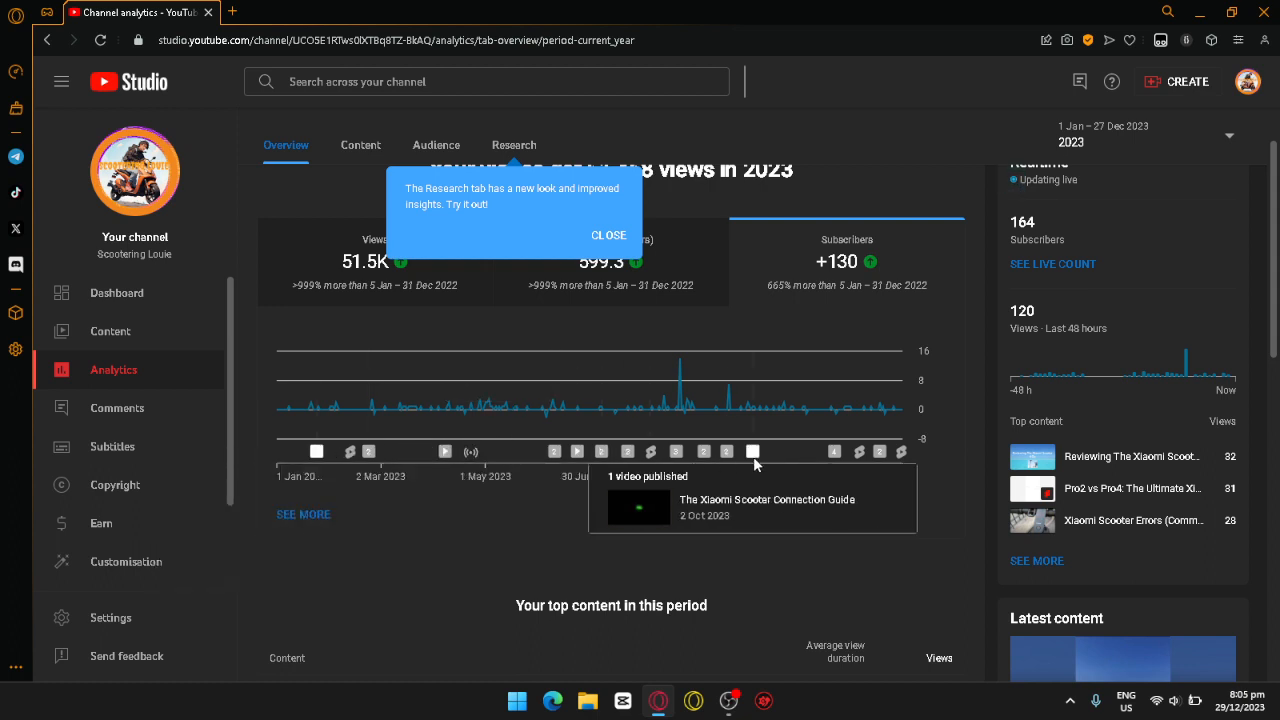
mouse_move(678, 451)
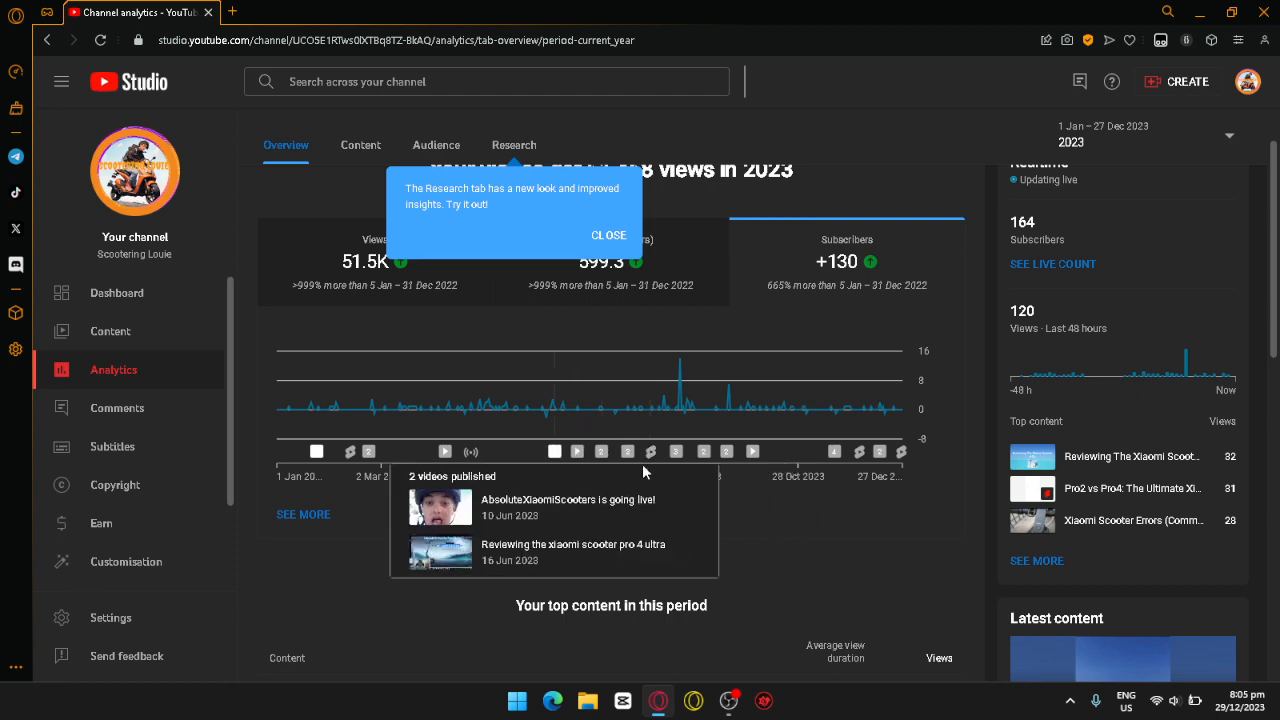
mouse_move(834, 451)
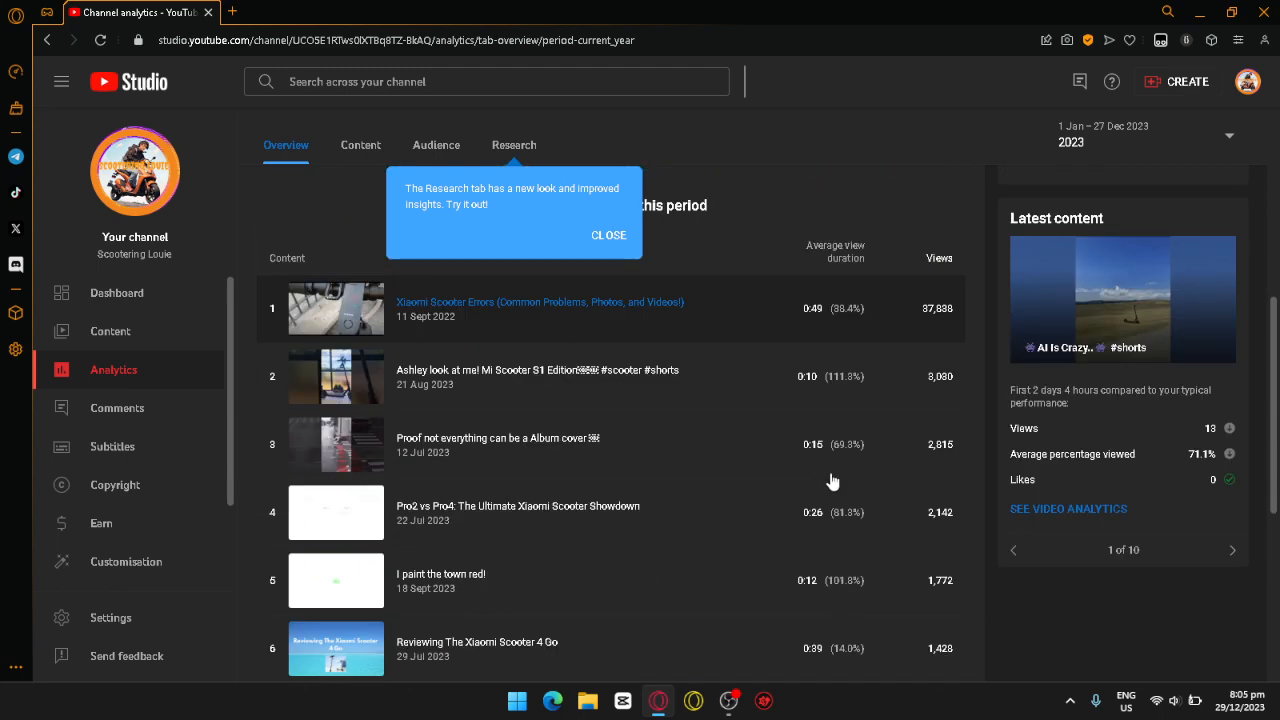
Step: View the channel's live subscriber count of 164, then close that page
scroll("down", 3)
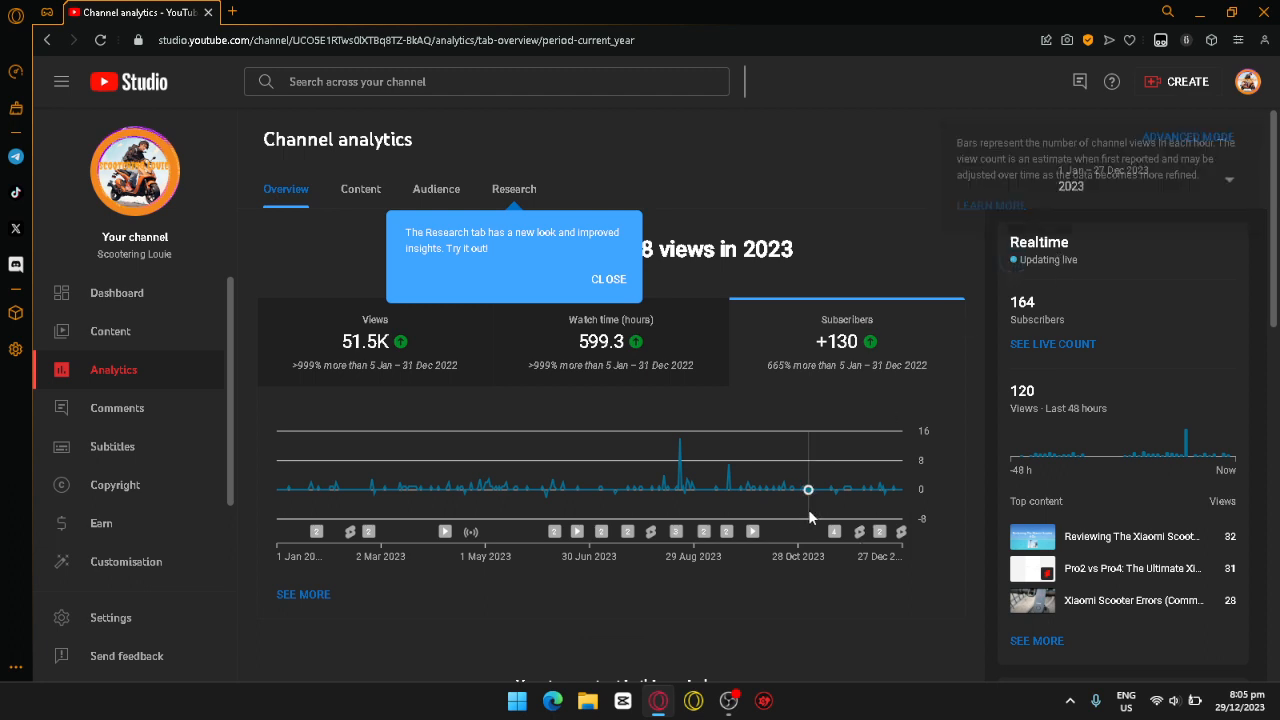
mouse_move(794, 489)
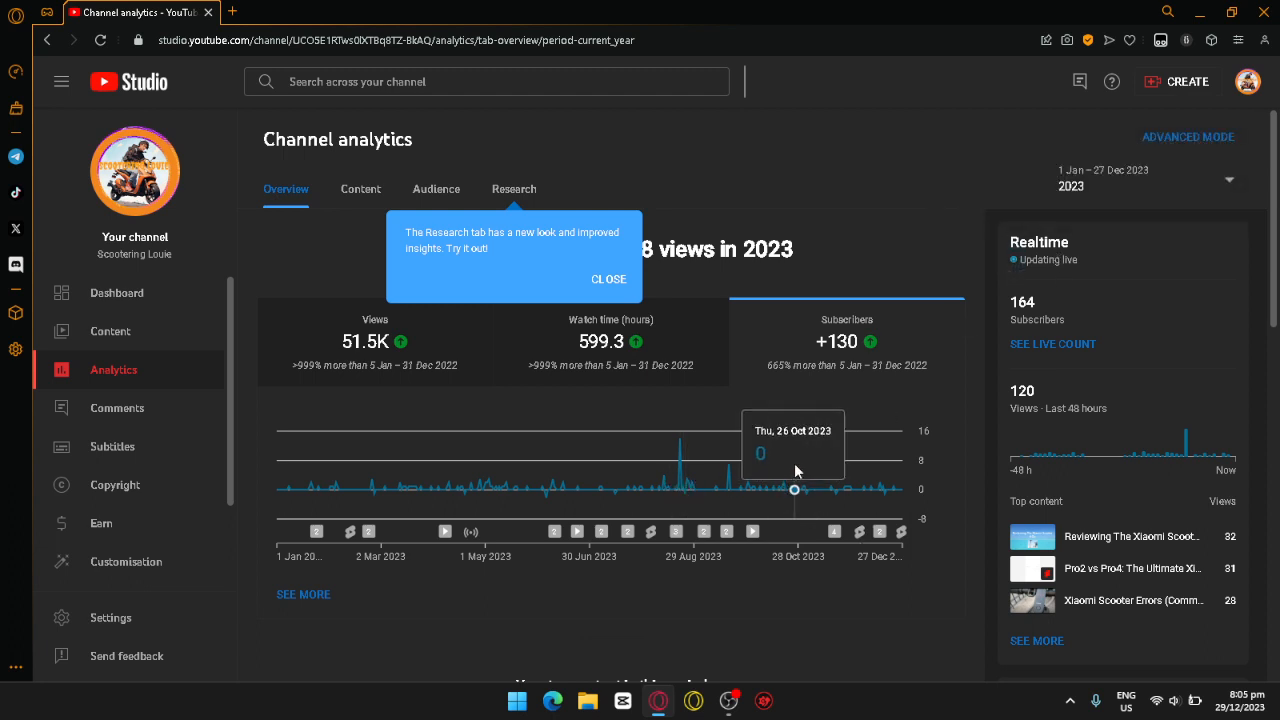
left_click(1052, 343)
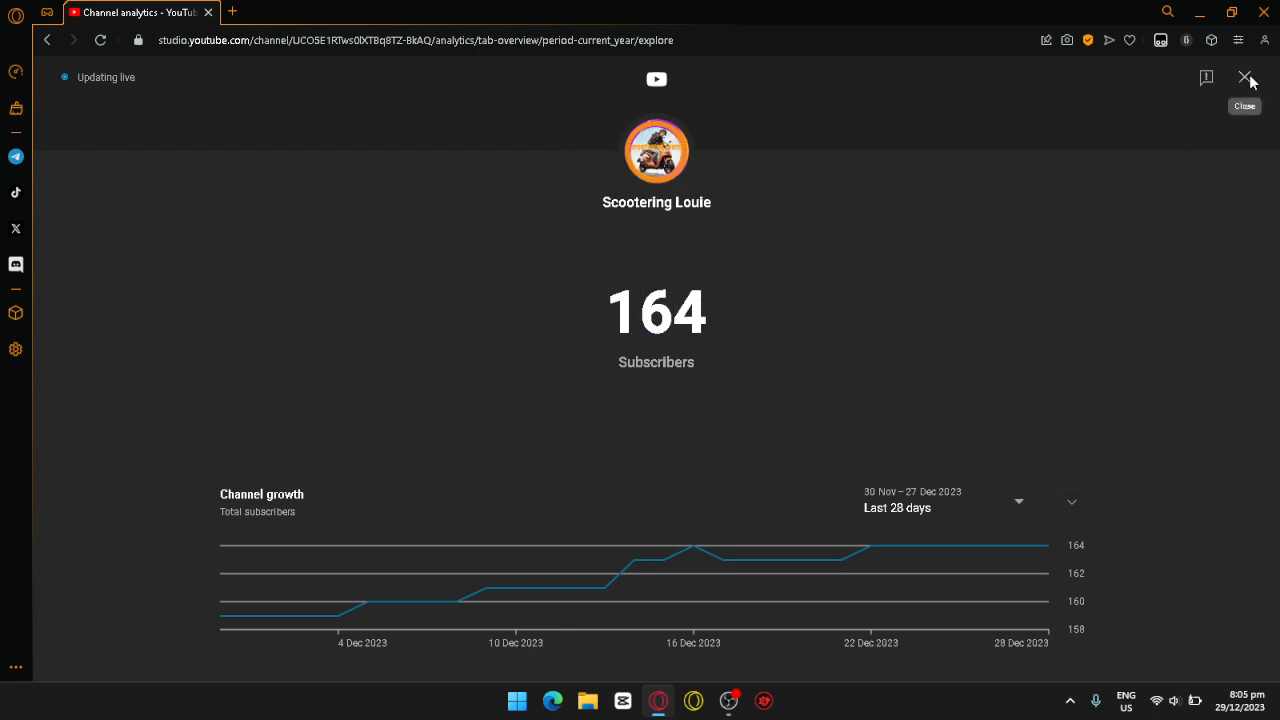
left_click(1245, 77)
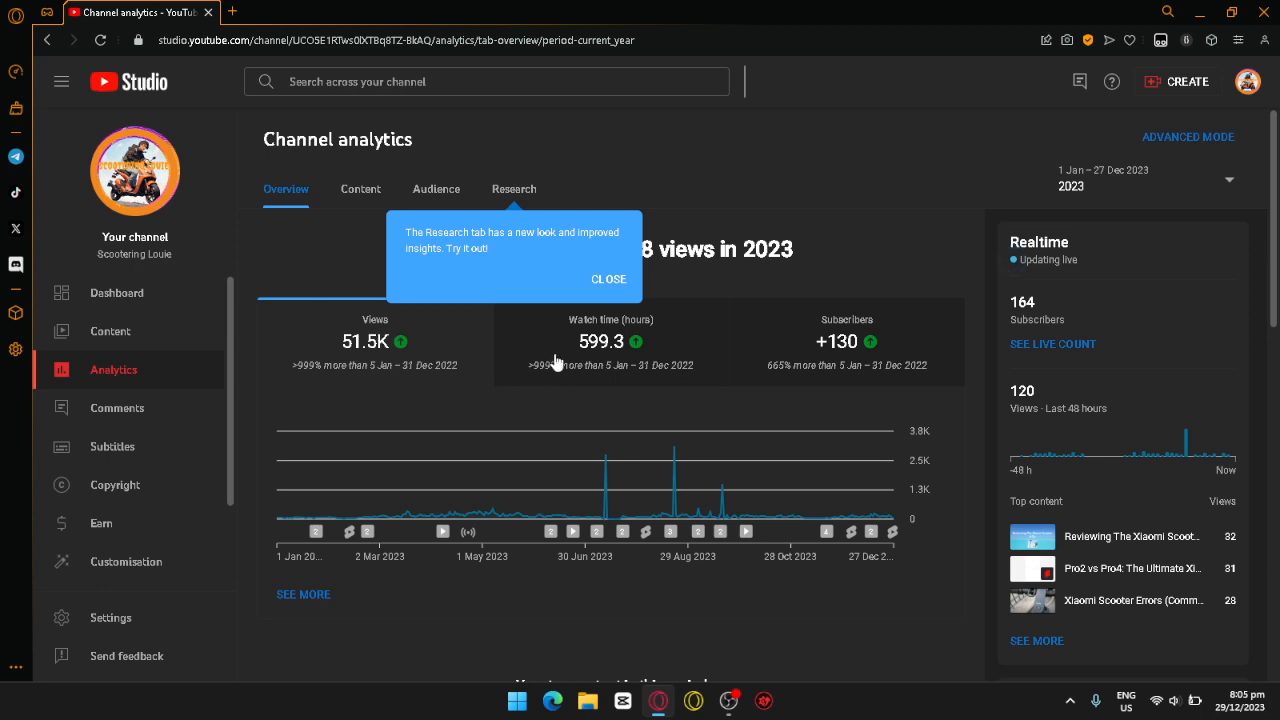
mouse_move(610, 450)
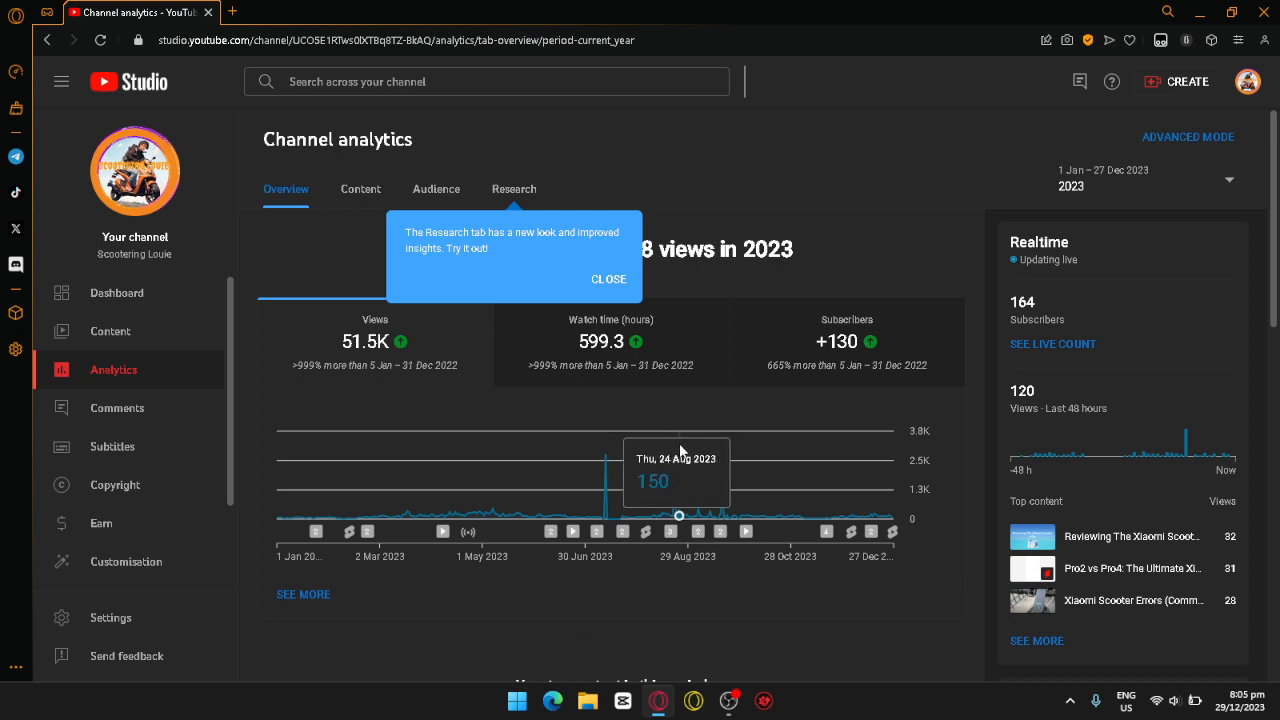
mouse_move(674, 447)
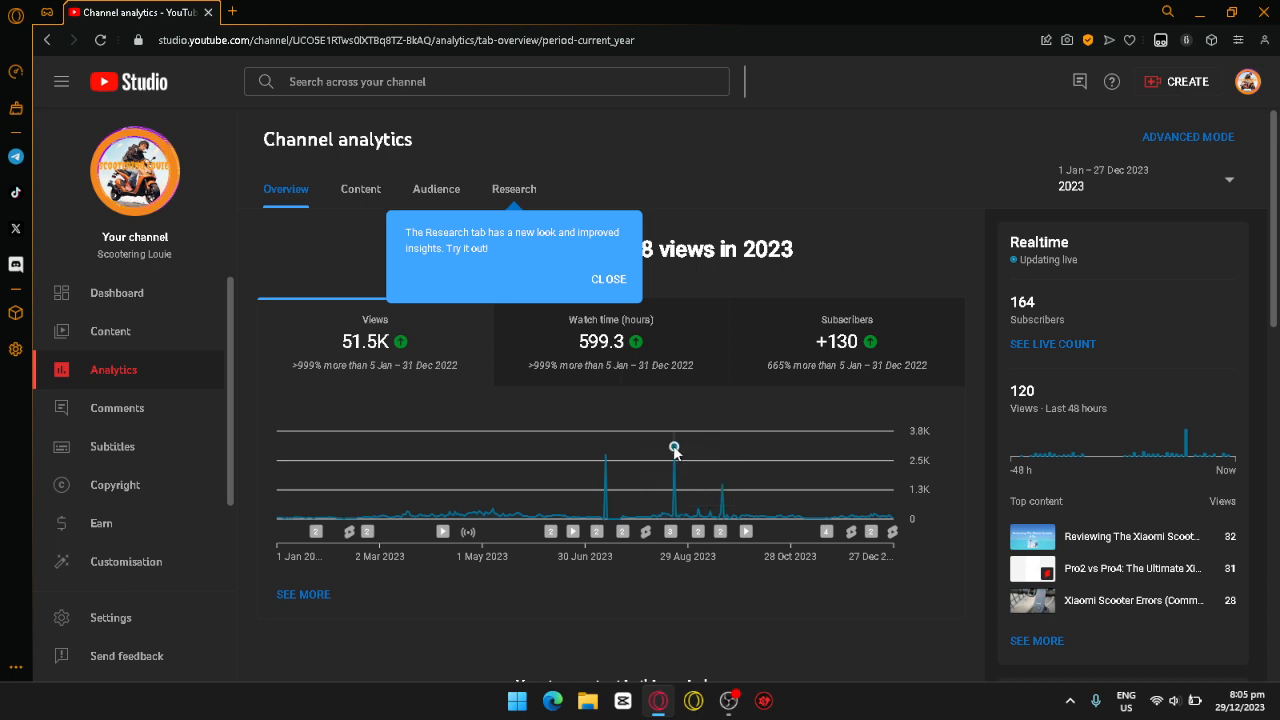
mouse_move(673, 448)
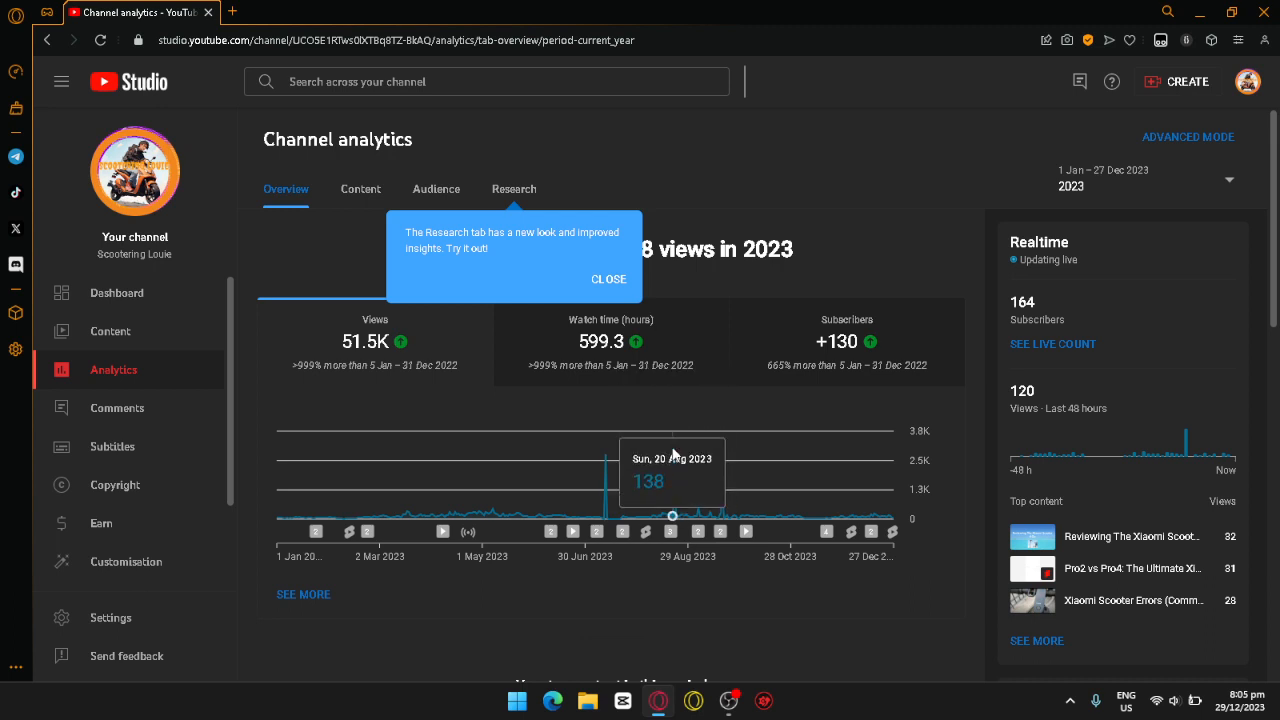
mouse_move(933, 460)
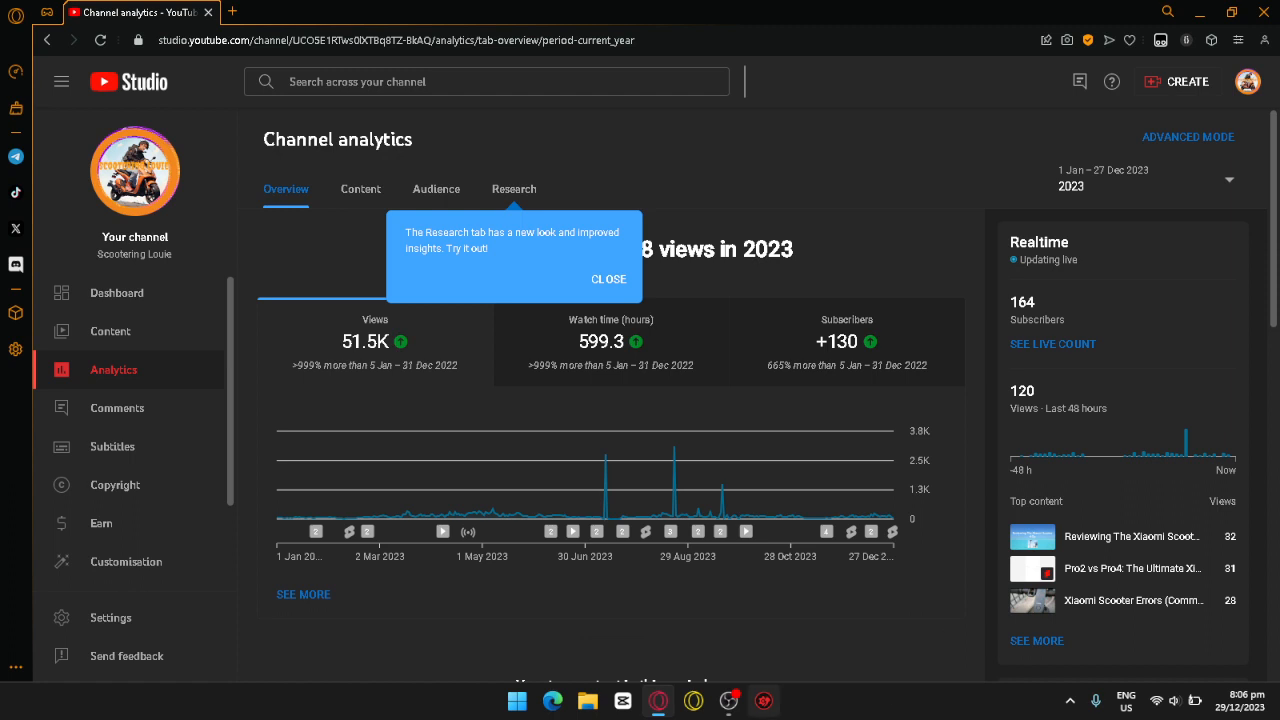
mouse_move(770, 597)
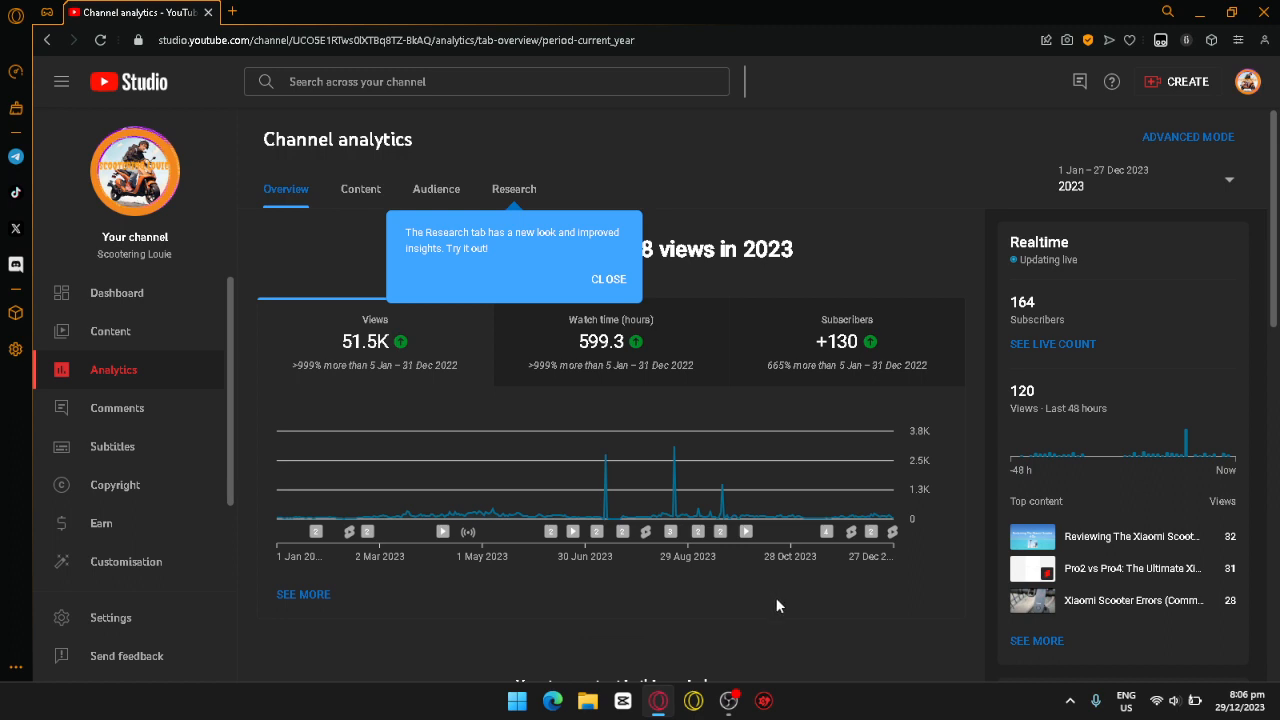
mouse_move(622, 531)
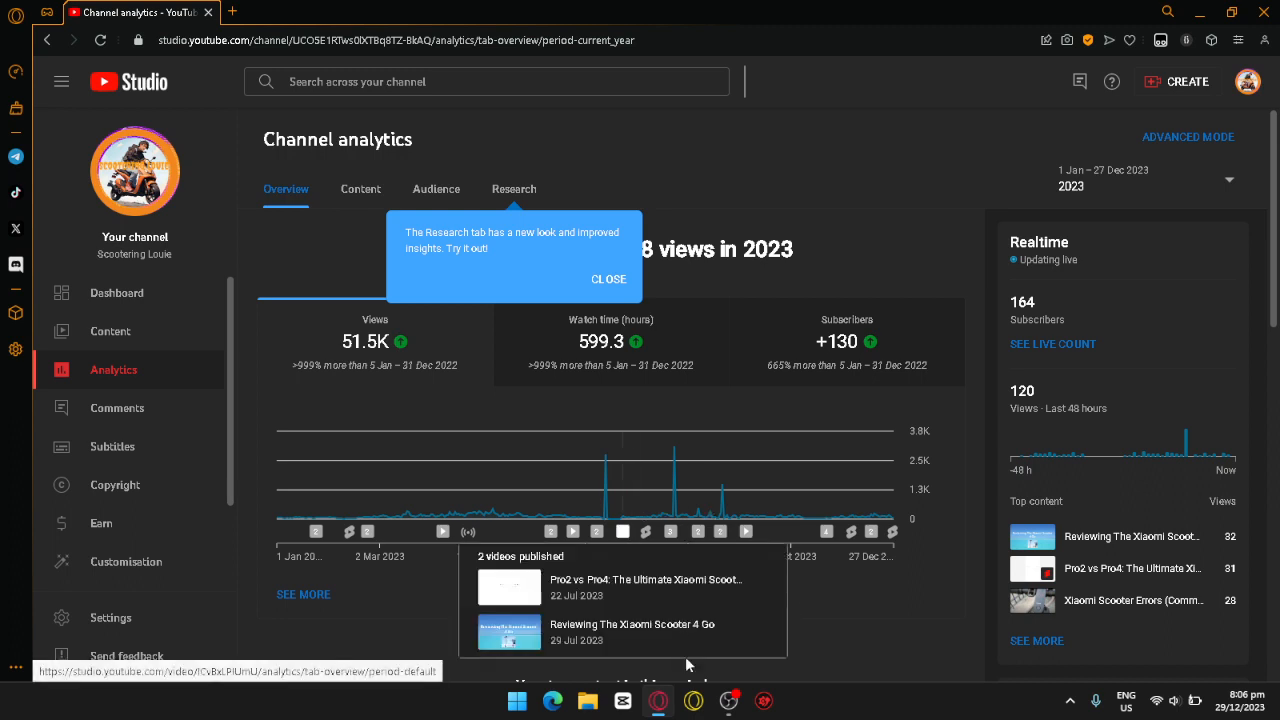